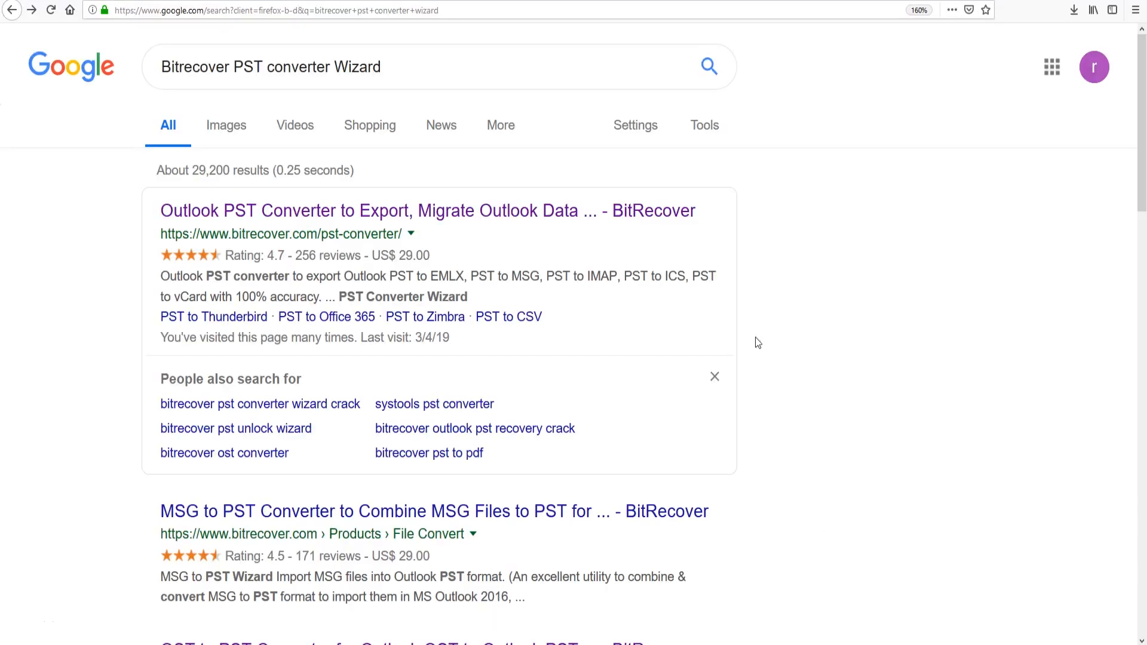
pyautogui.moveTo(363, 221)
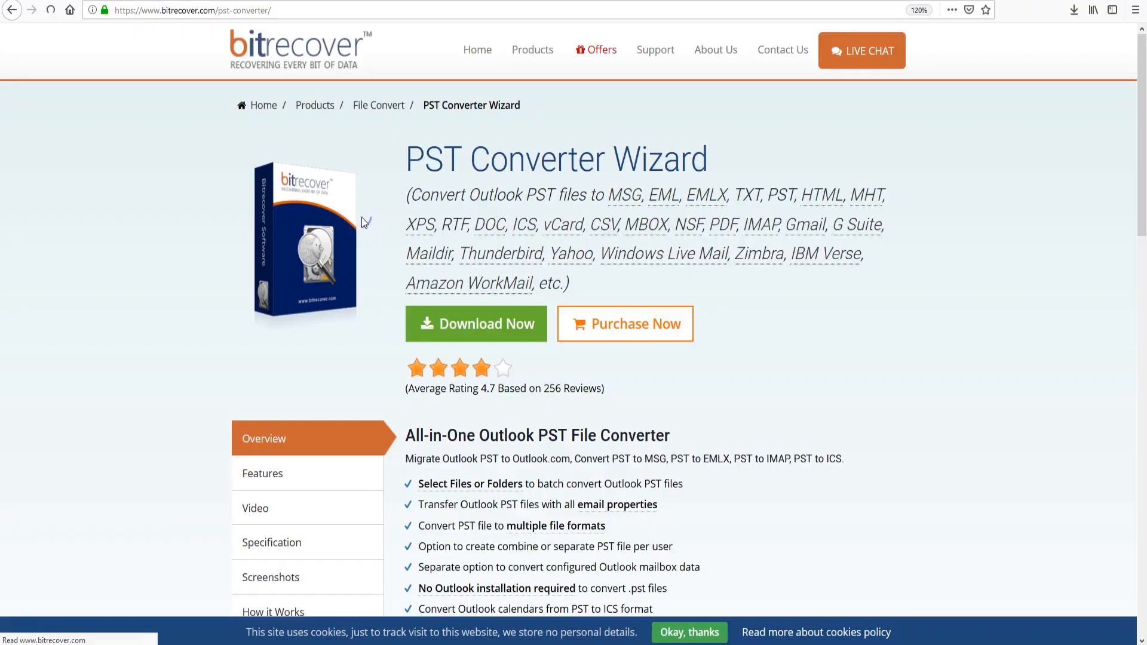
pyautogui.moveTo(449, 286)
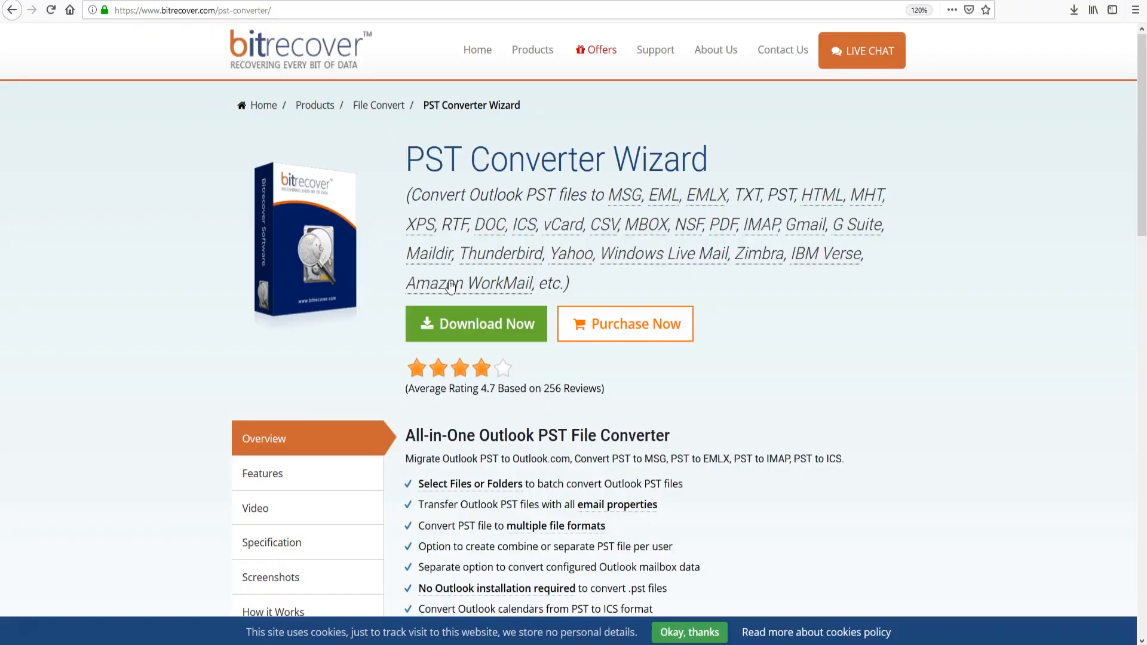
pyautogui.moveTo(490, 331)
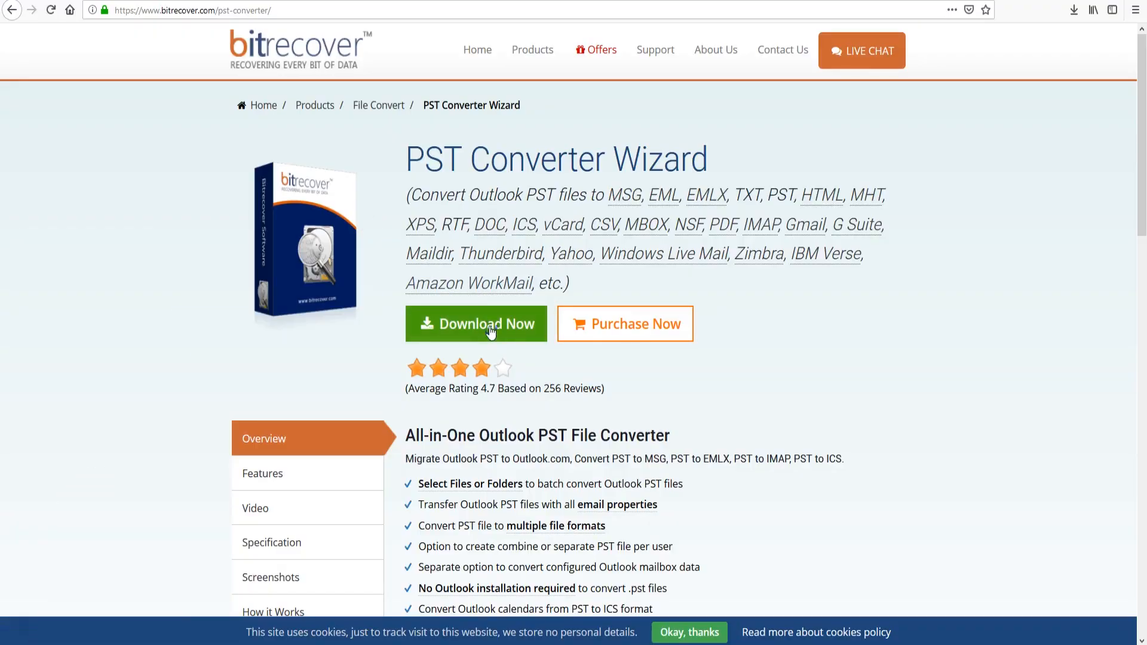
# Download the BitRecover PST Converter Wizard installer in Firefox and launch it from Downloads
pyautogui.click(476, 324)
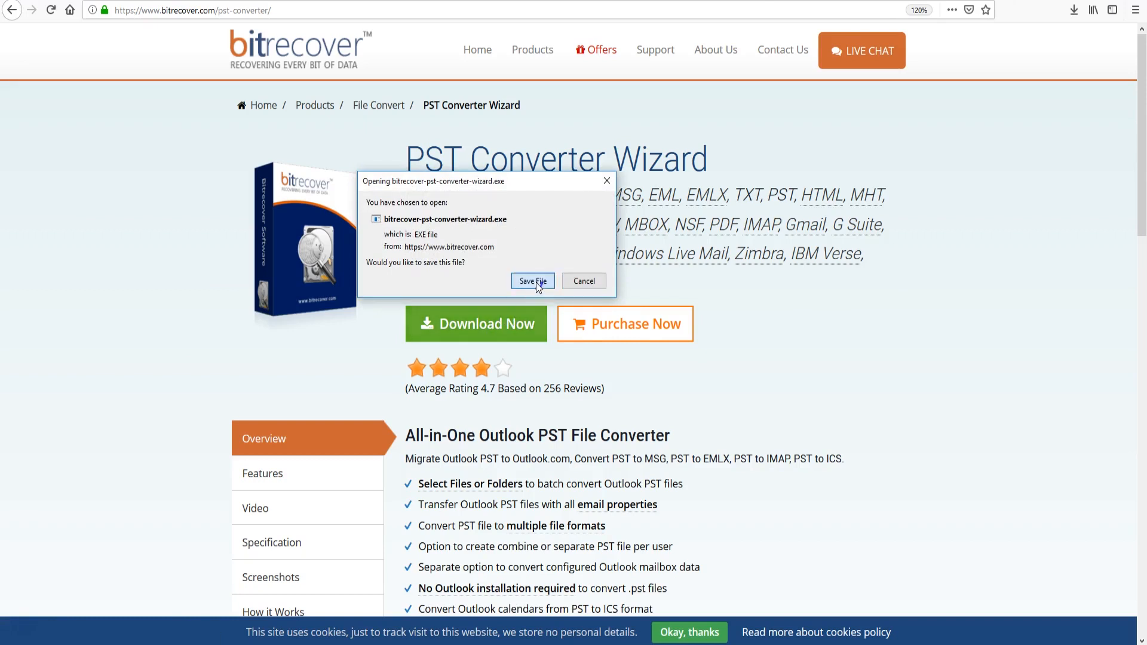
pyautogui.click(533, 280)
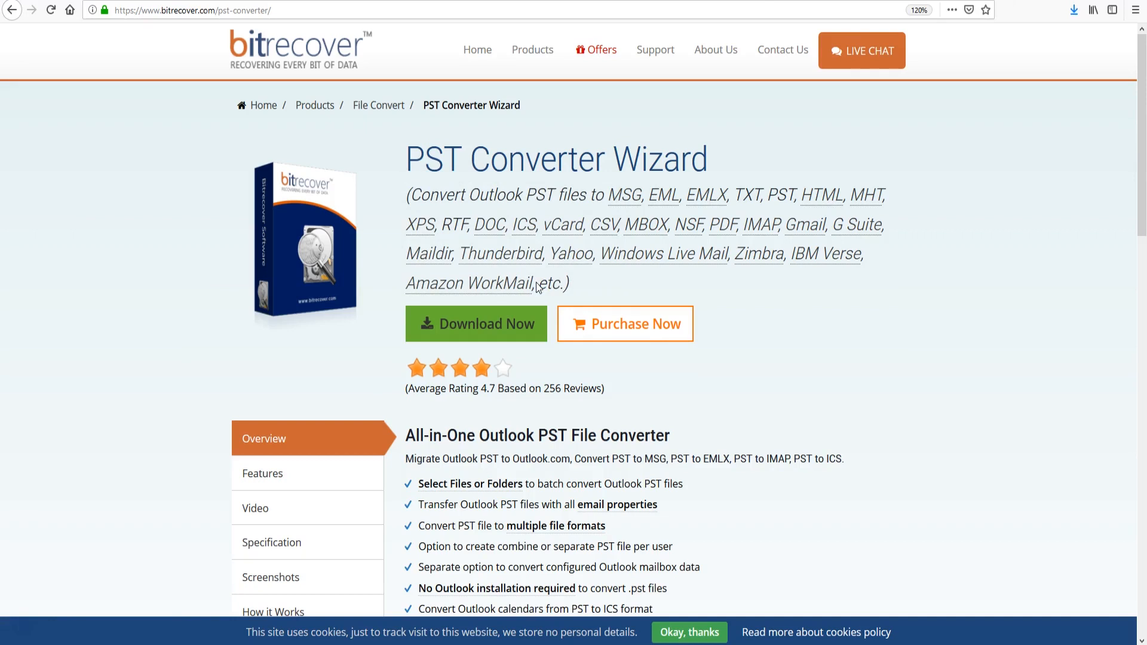
pyautogui.moveTo(1067, 19)
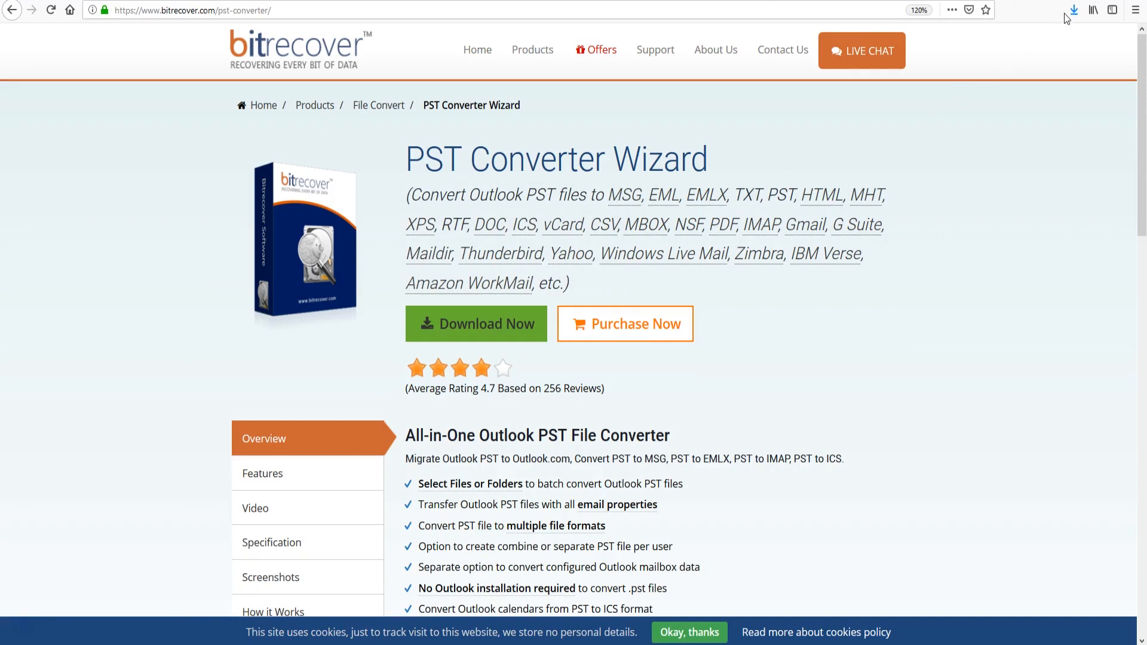
pyautogui.click(1068, 11)
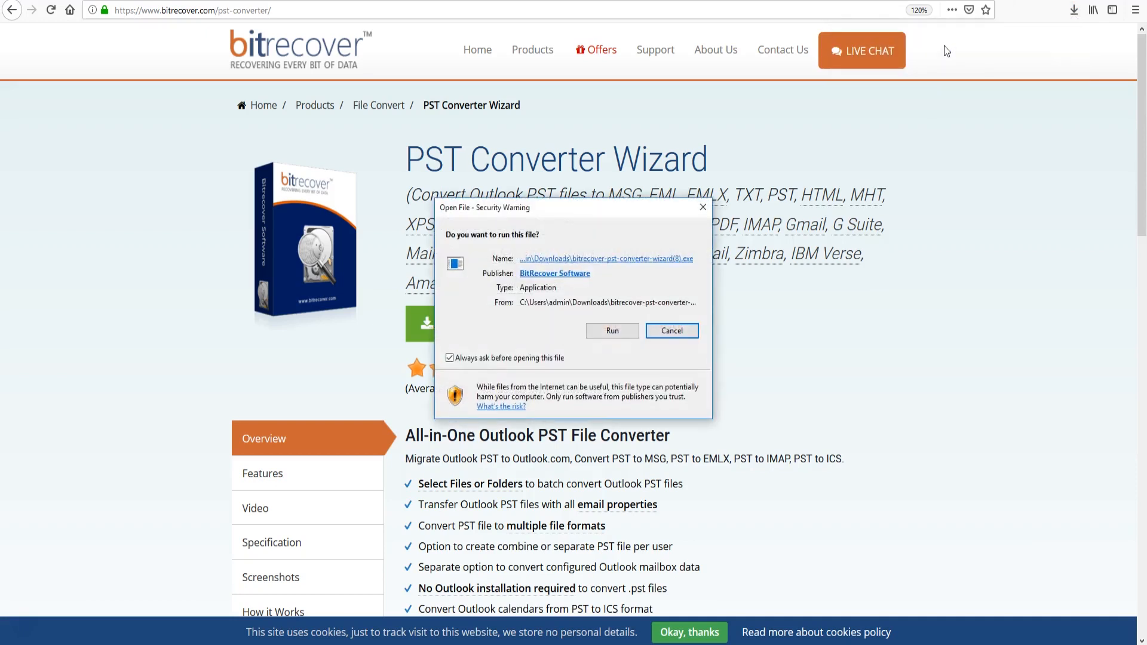
pyautogui.moveTo(662, 303)
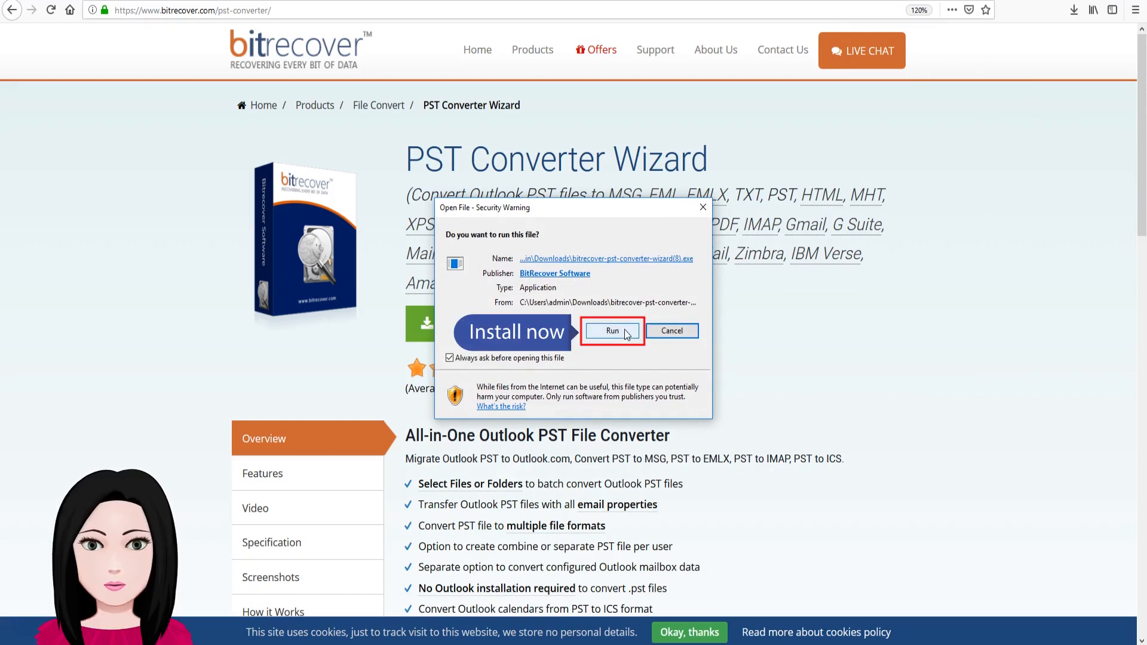
# Run setup with default language, accept the license, keep both shortcut icons and launch the converter
pyautogui.click(613, 330)
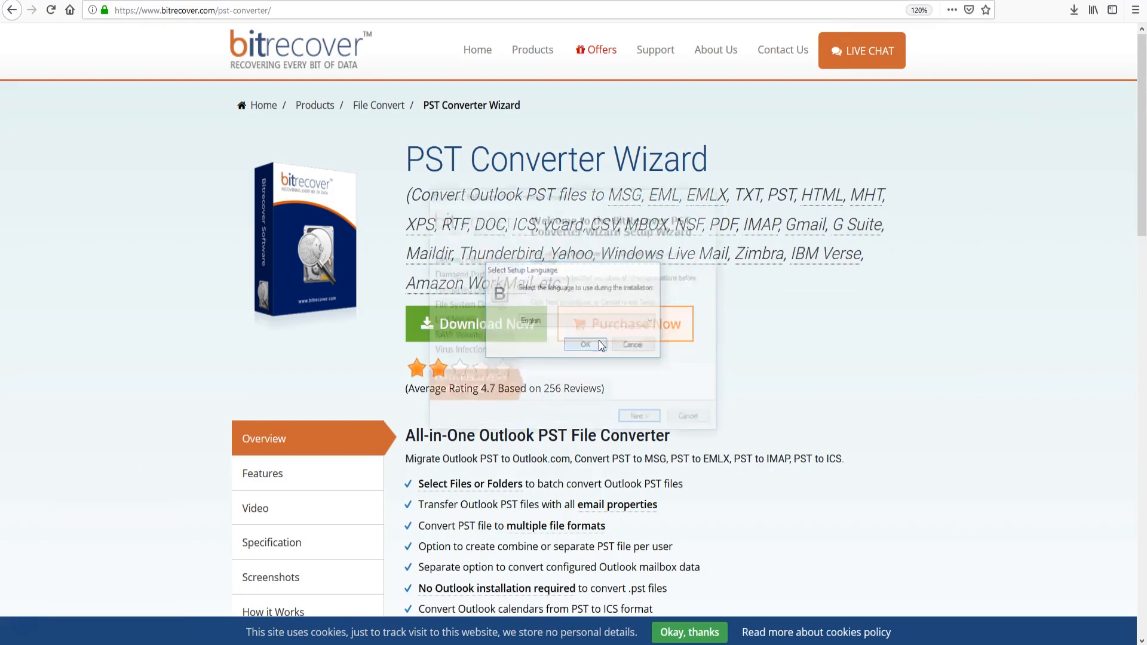
pyautogui.click(586, 344)
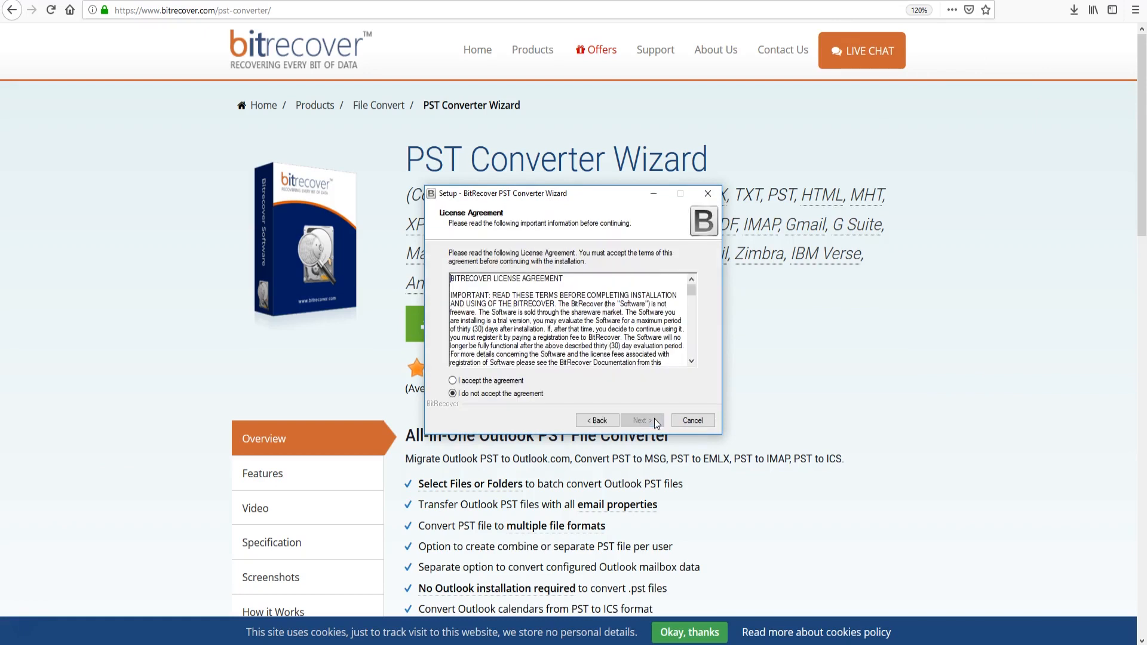
pyautogui.click(452, 380)
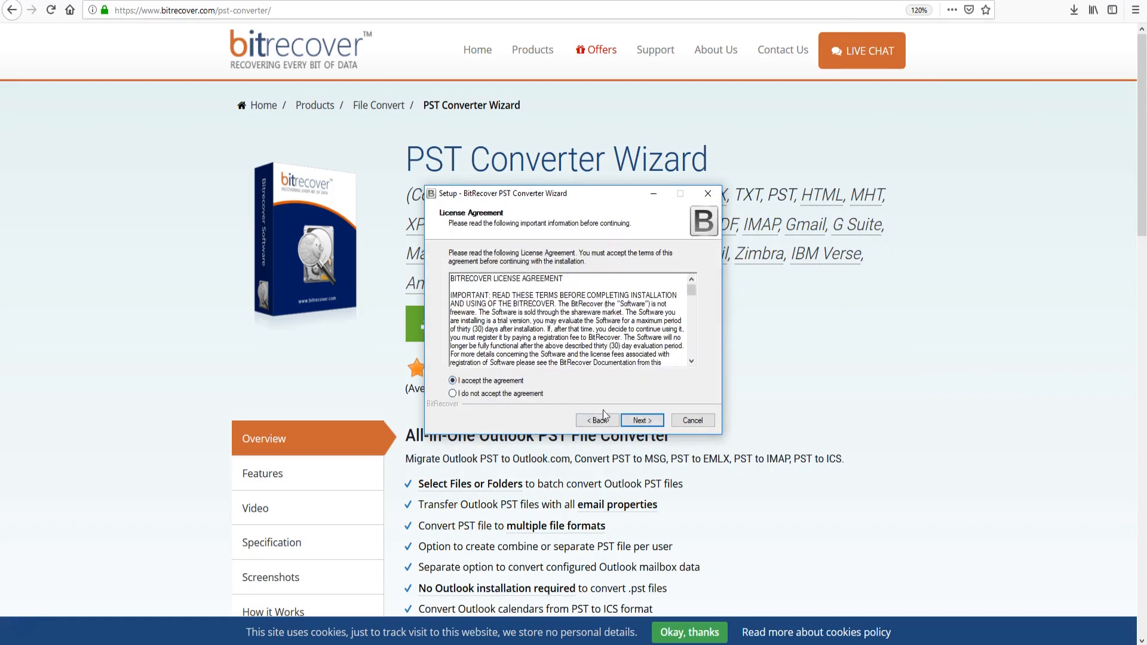
pyautogui.click(640, 419)
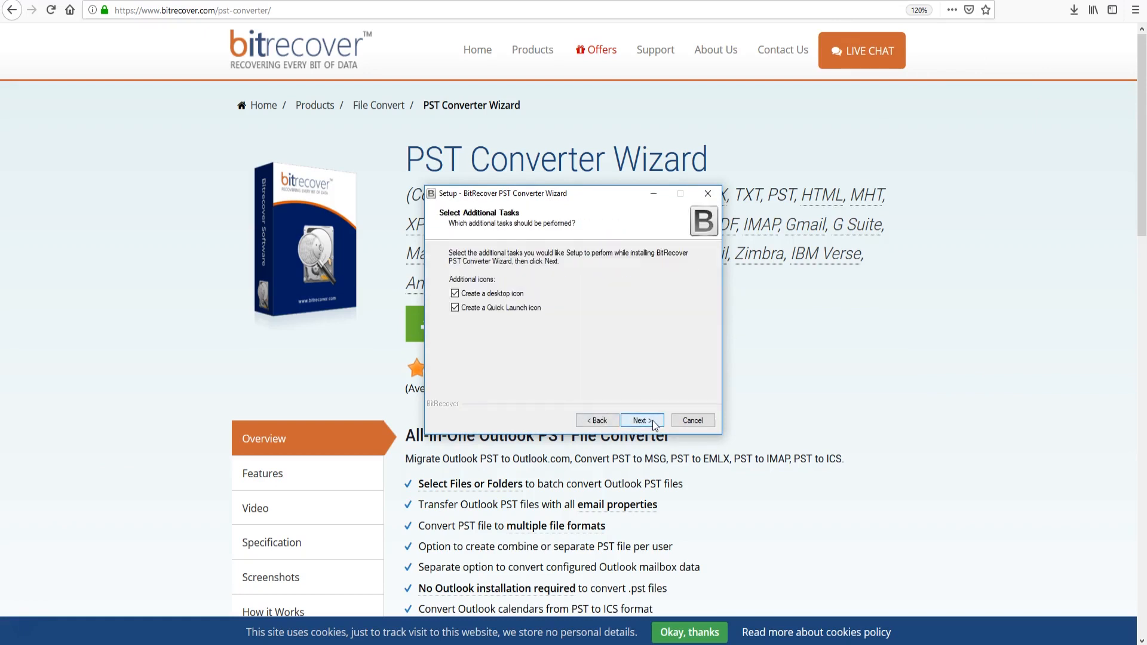
pyautogui.click(640, 419)
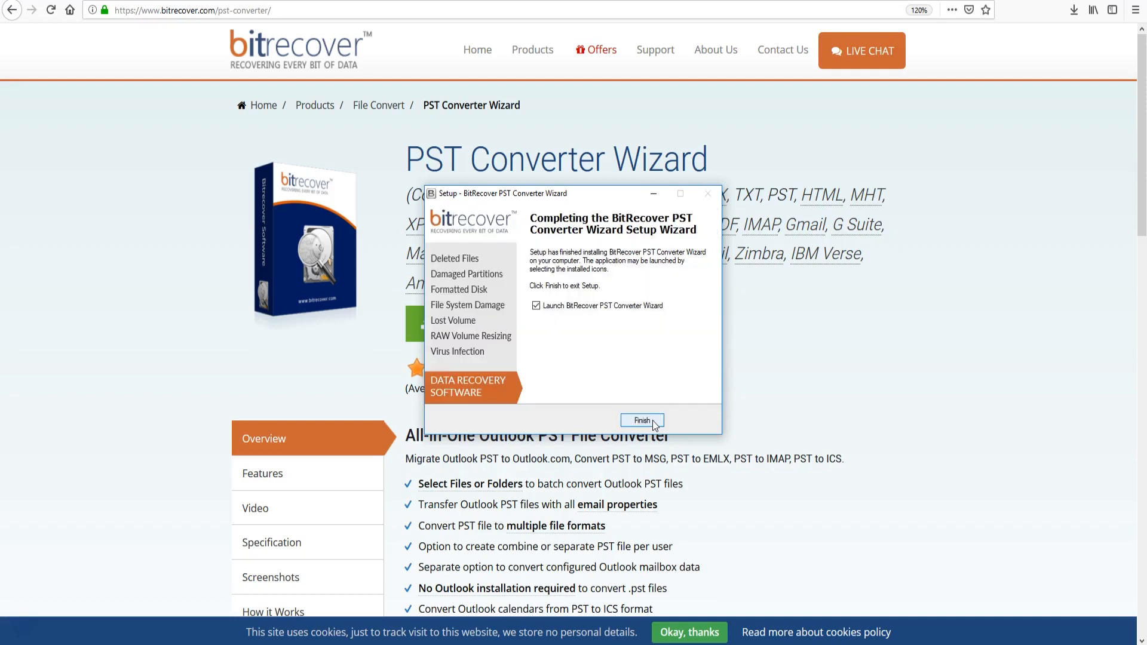
pyautogui.click(642, 421)
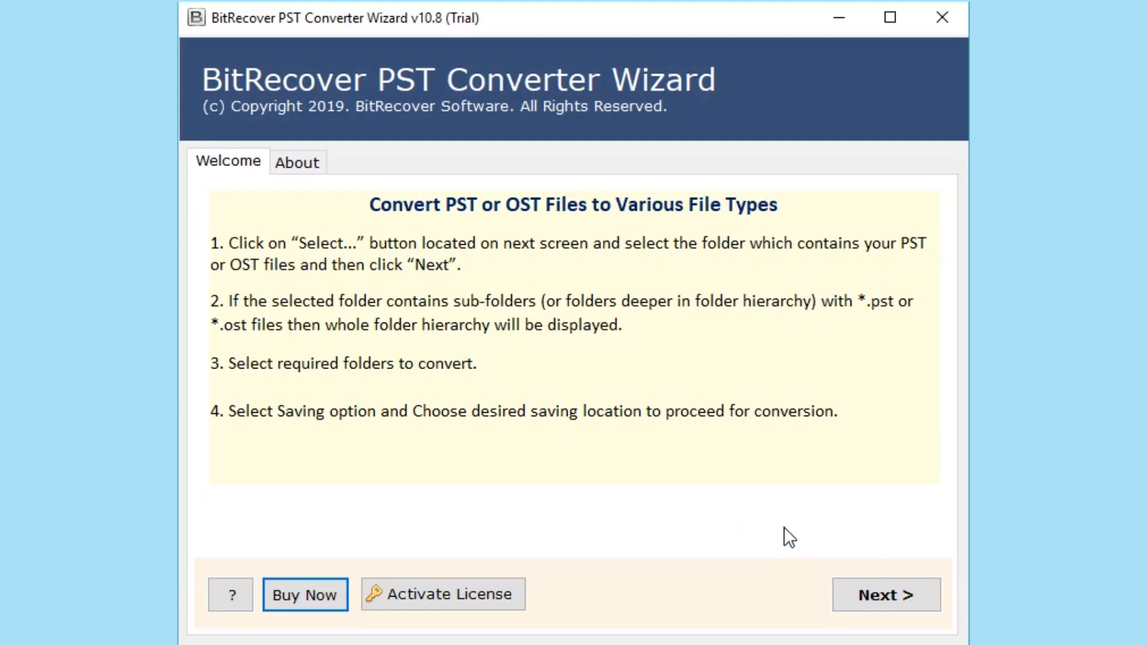
pyautogui.moveTo(885, 594)
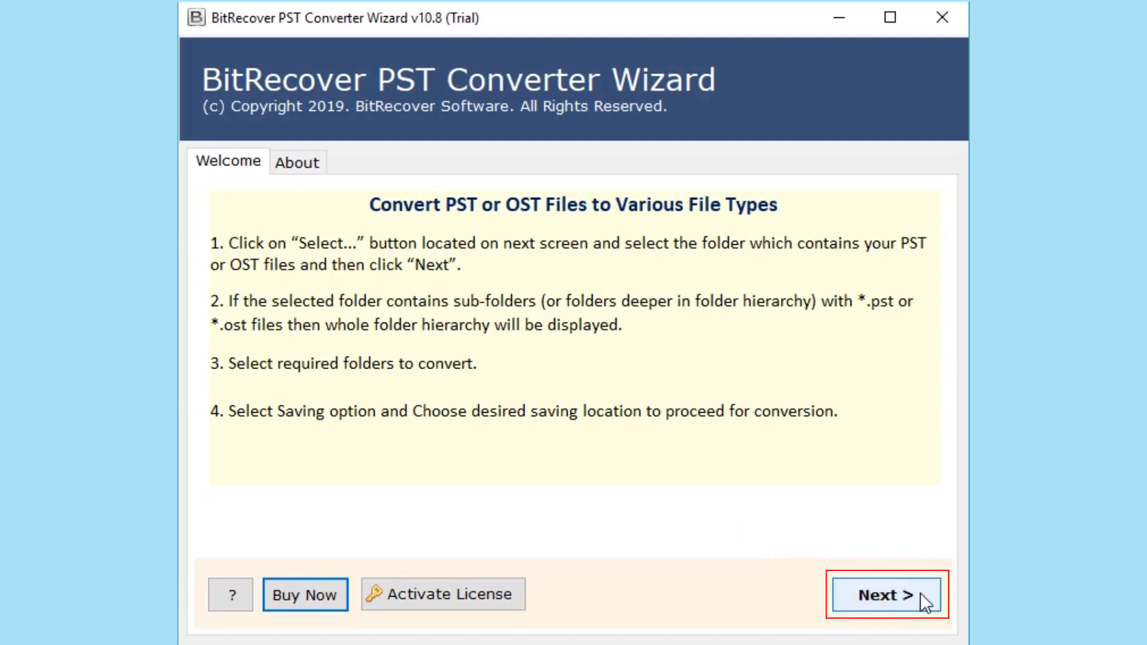
# Advance past the welcome screen and choose 'Let me select my Outlook mailbox data'
pyautogui.click(885, 593)
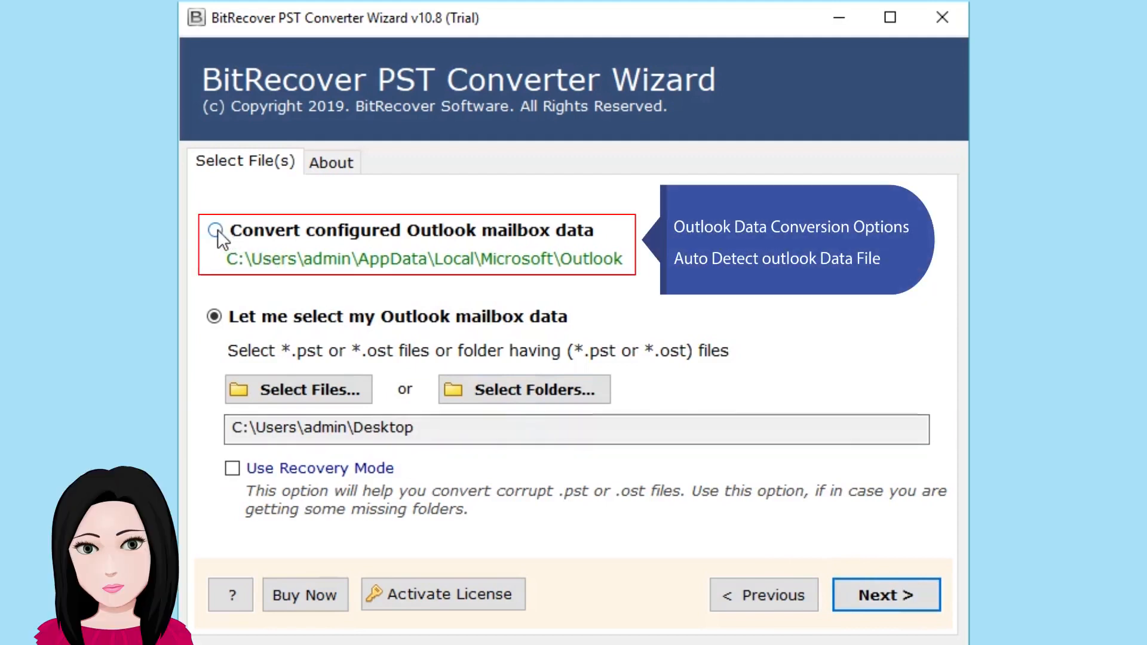
pyautogui.click(214, 229)
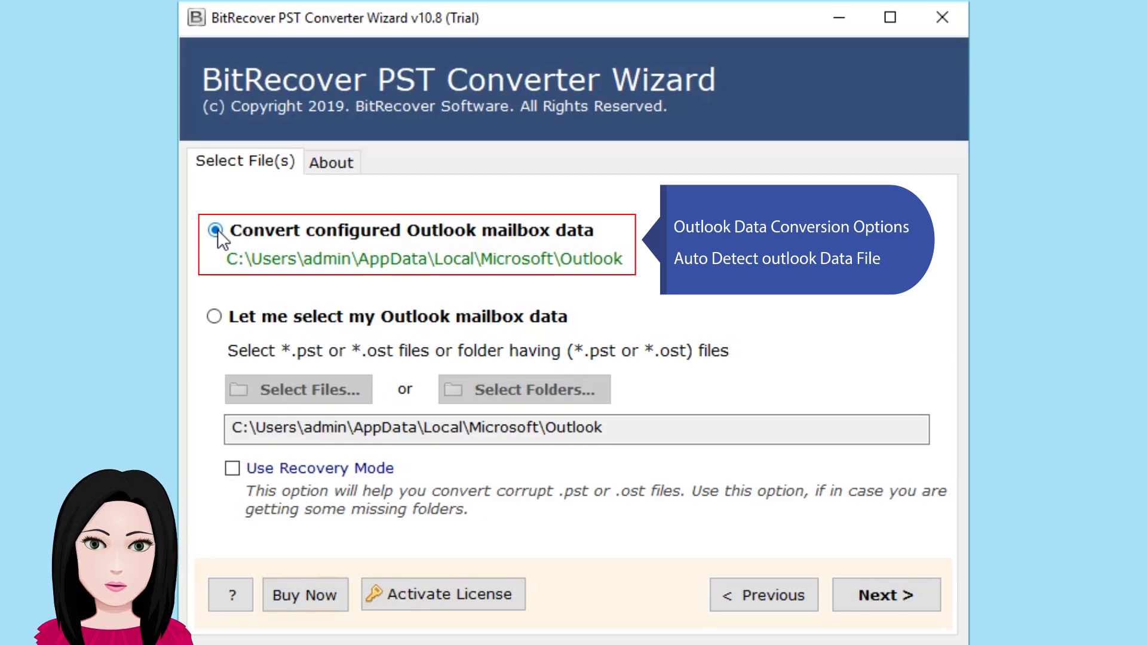
pyautogui.click(214, 316)
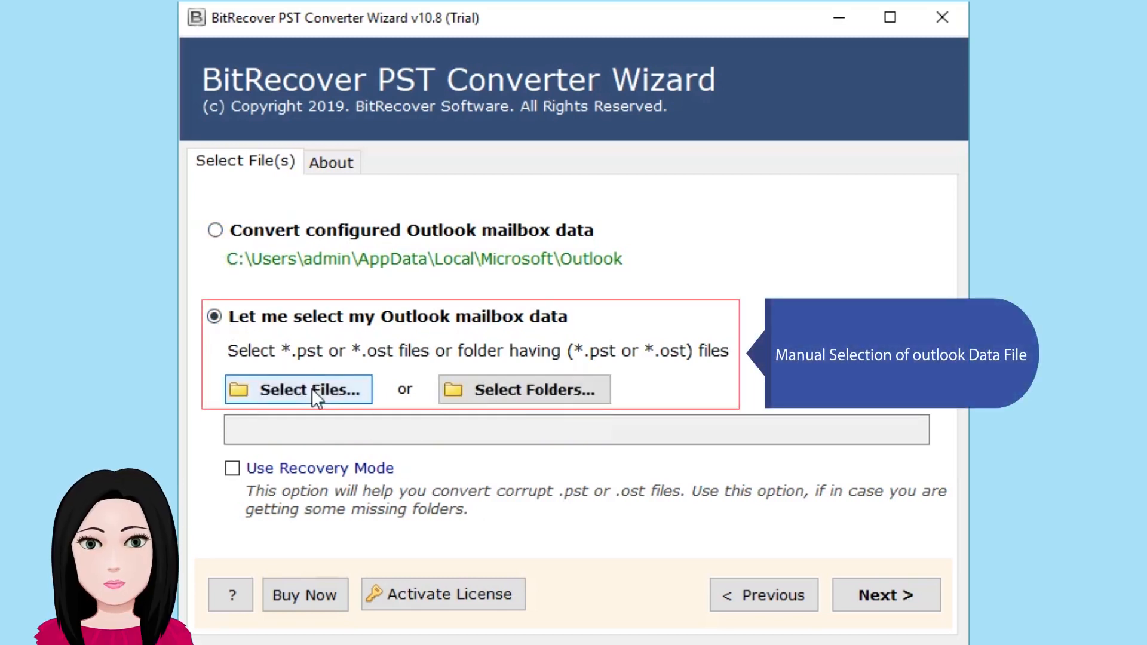
pyautogui.moveTo(523, 388)
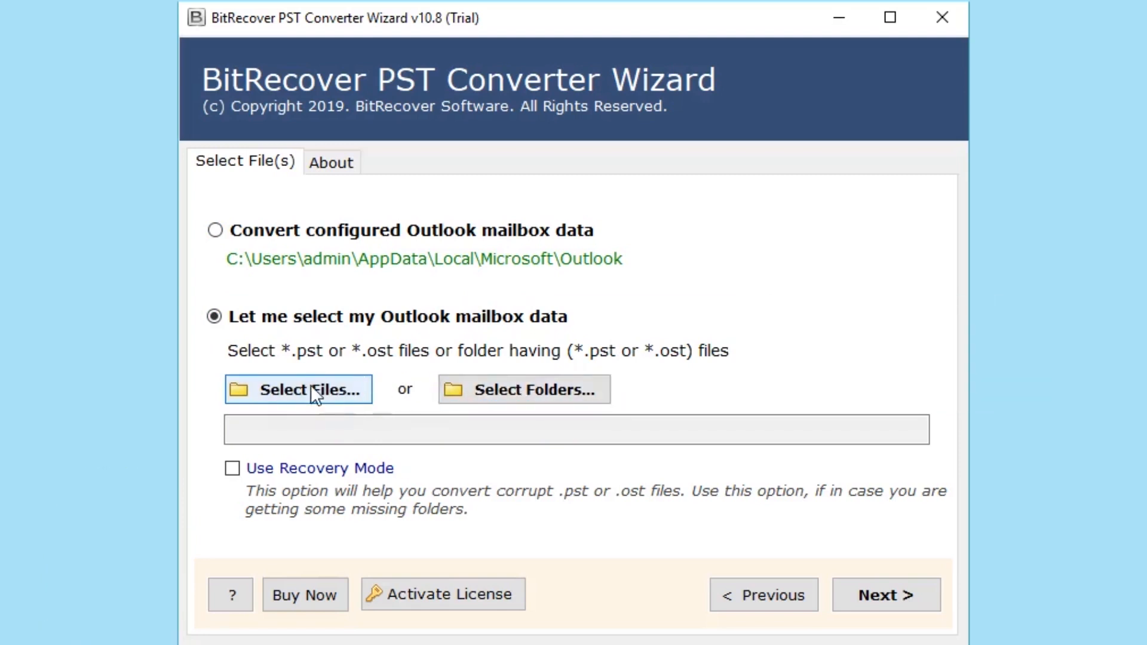
# Select Outlook Data.pst from the New folder on drive F as the source mailbox
pyautogui.click(299, 388)
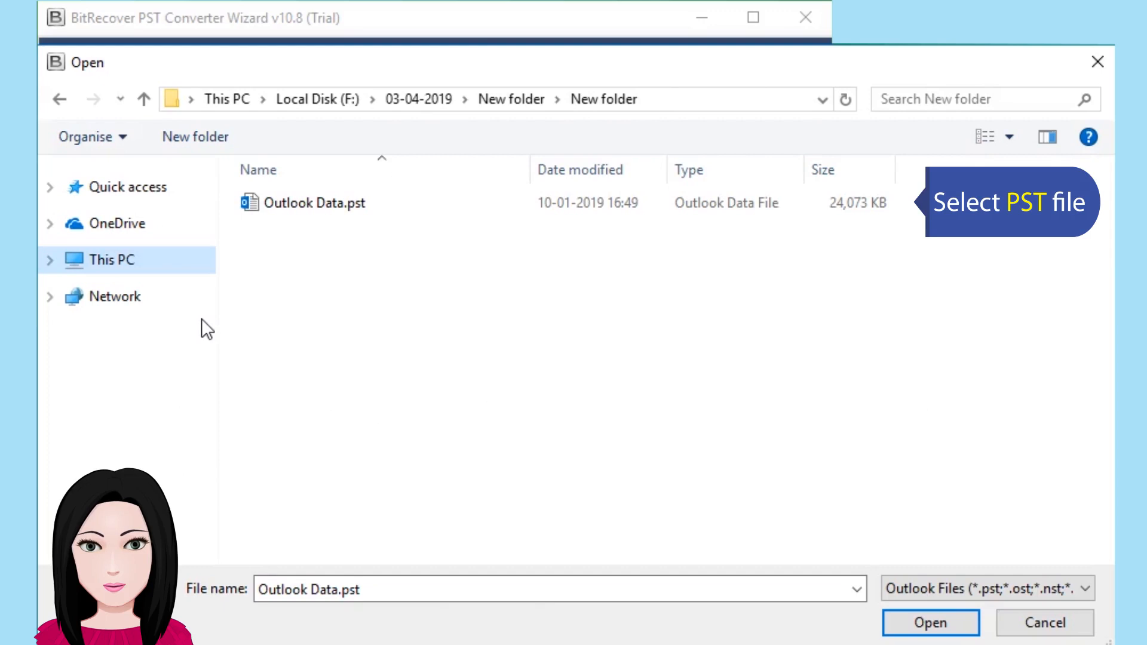
pyautogui.click(315, 203)
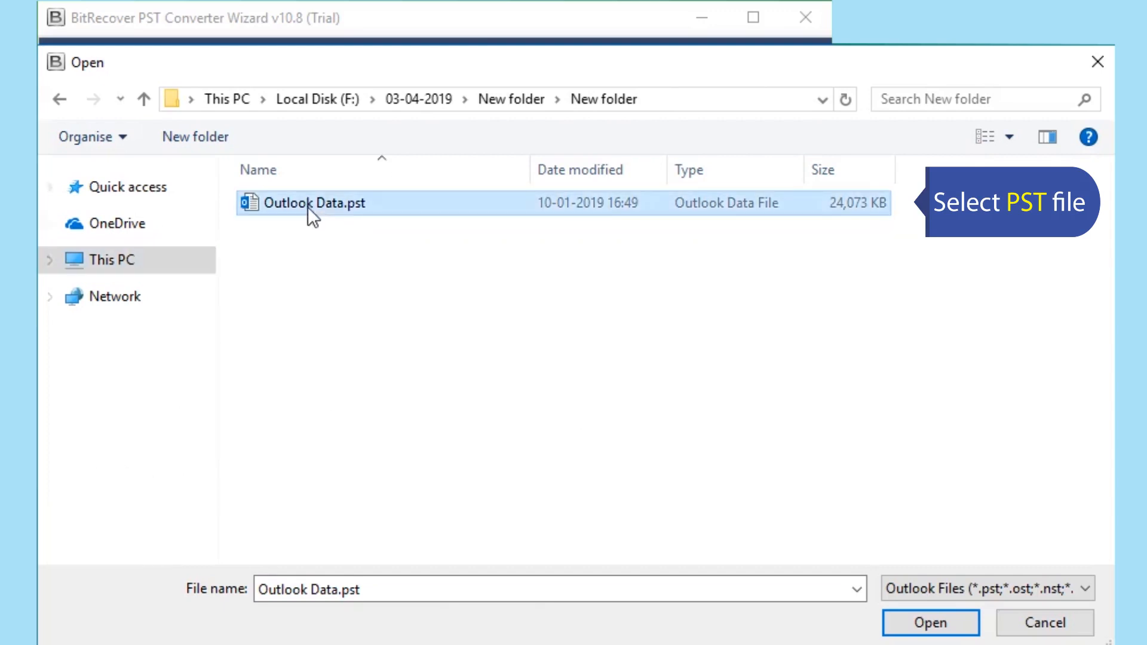
pyautogui.moveTo(907, 588)
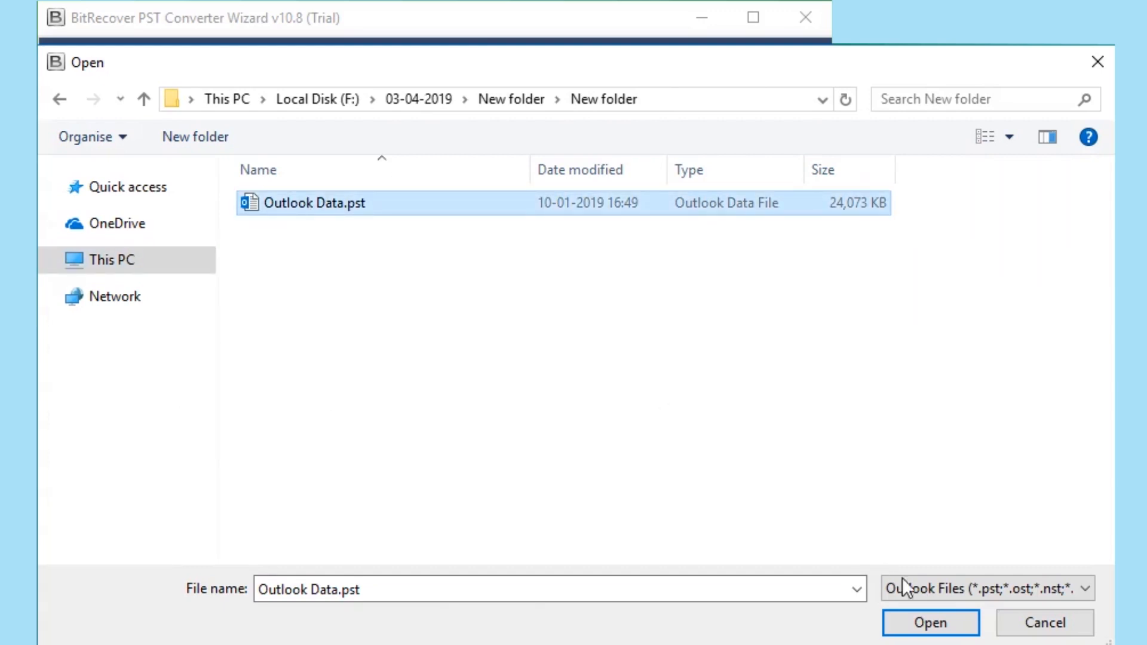
pyautogui.click(929, 623)
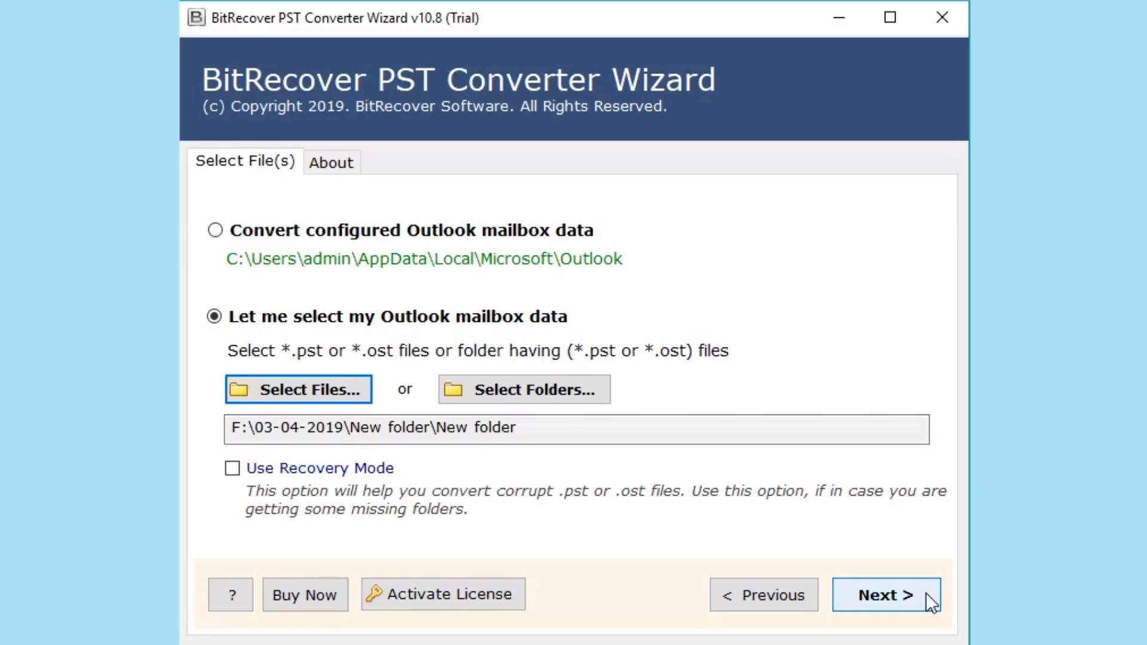
# Check all folders of Outlook Data.pst and continue to the saving options
pyautogui.click(885, 594)
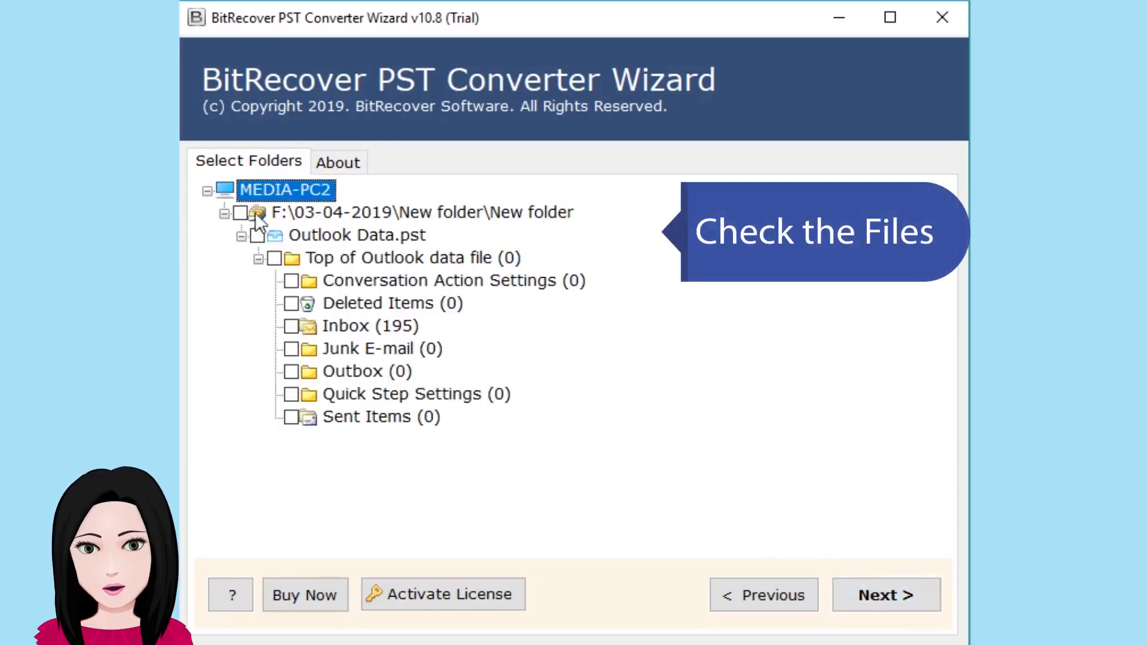
pyautogui.click(246, 212)
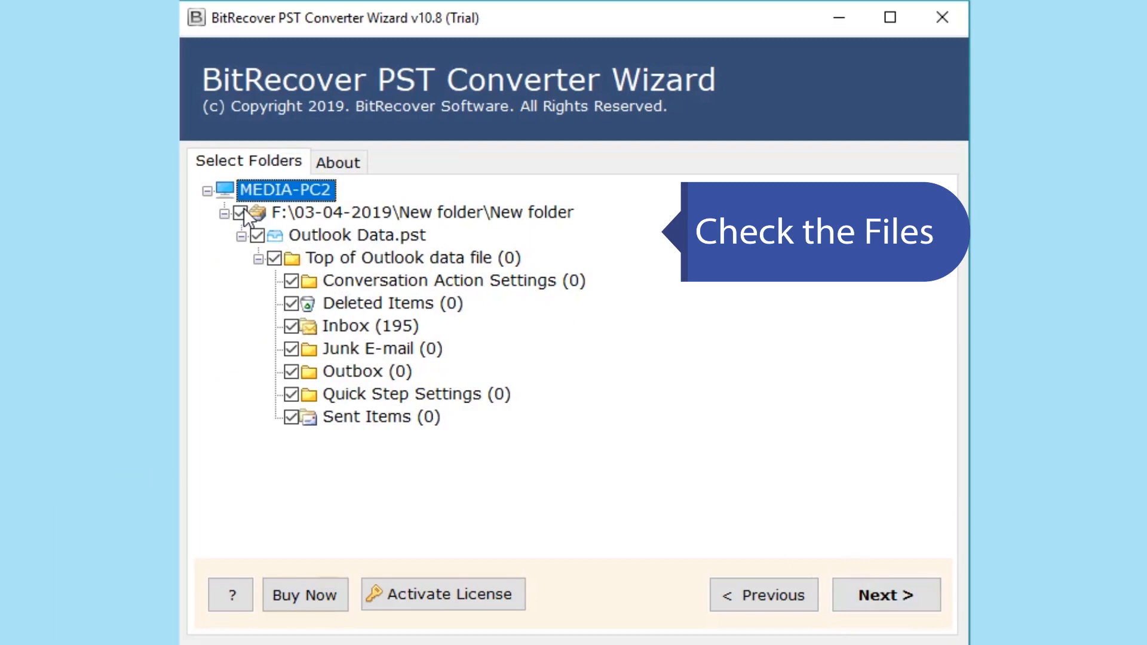
pyautogui.moveTo(824, 552)
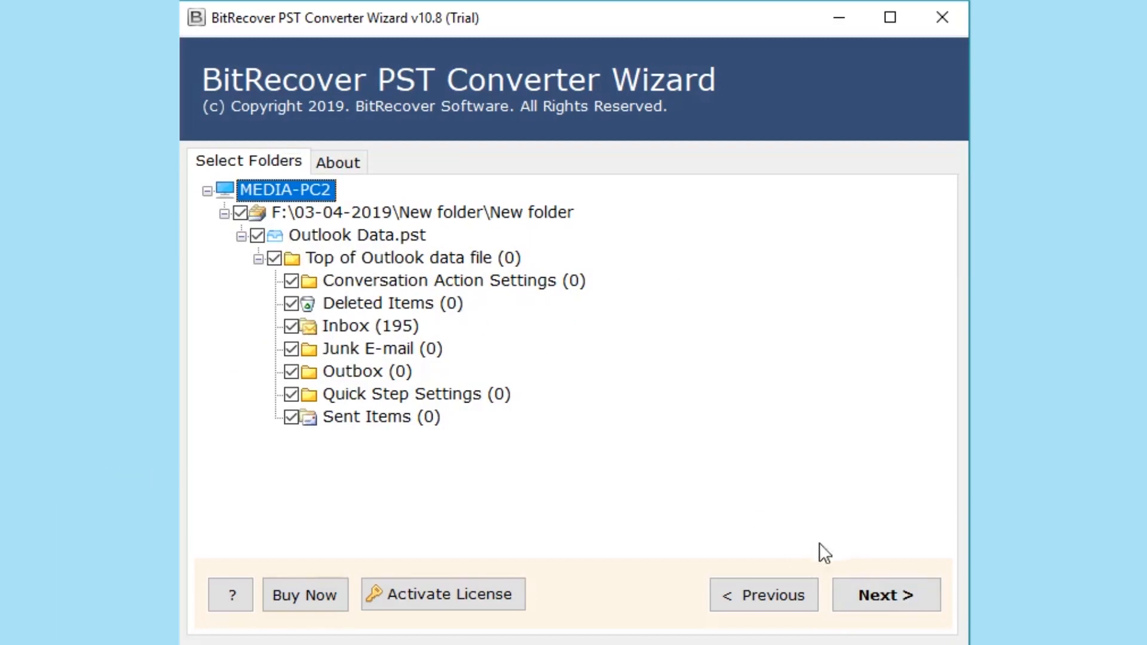
pyautogui.click(884, 593)
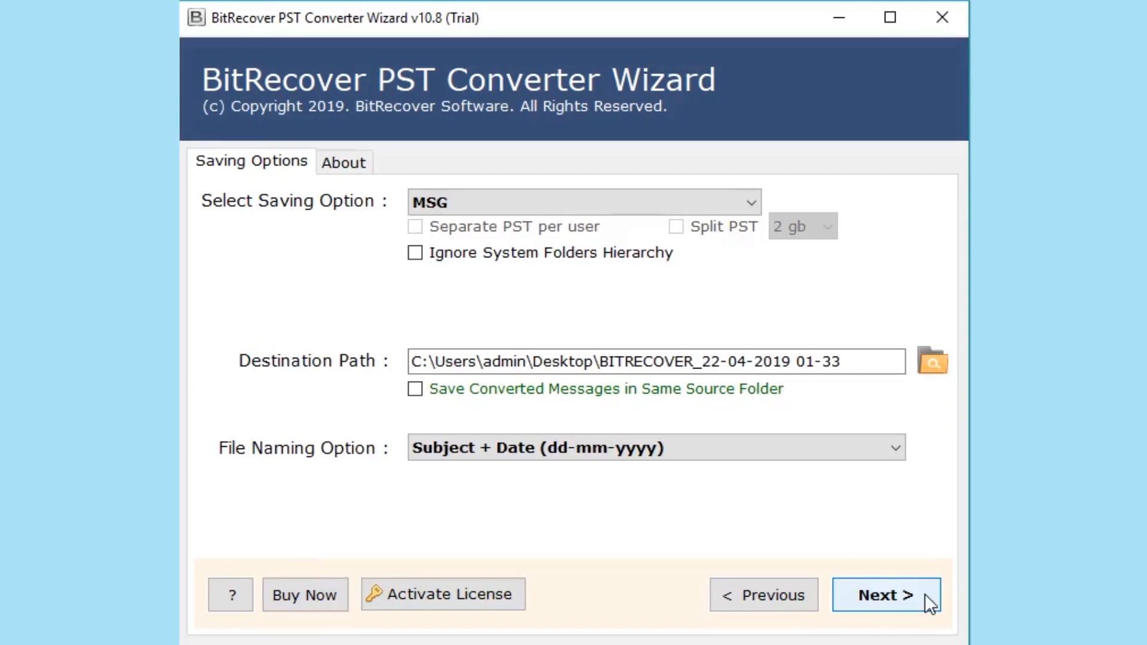
pyautogui.moveTo(791, 289)
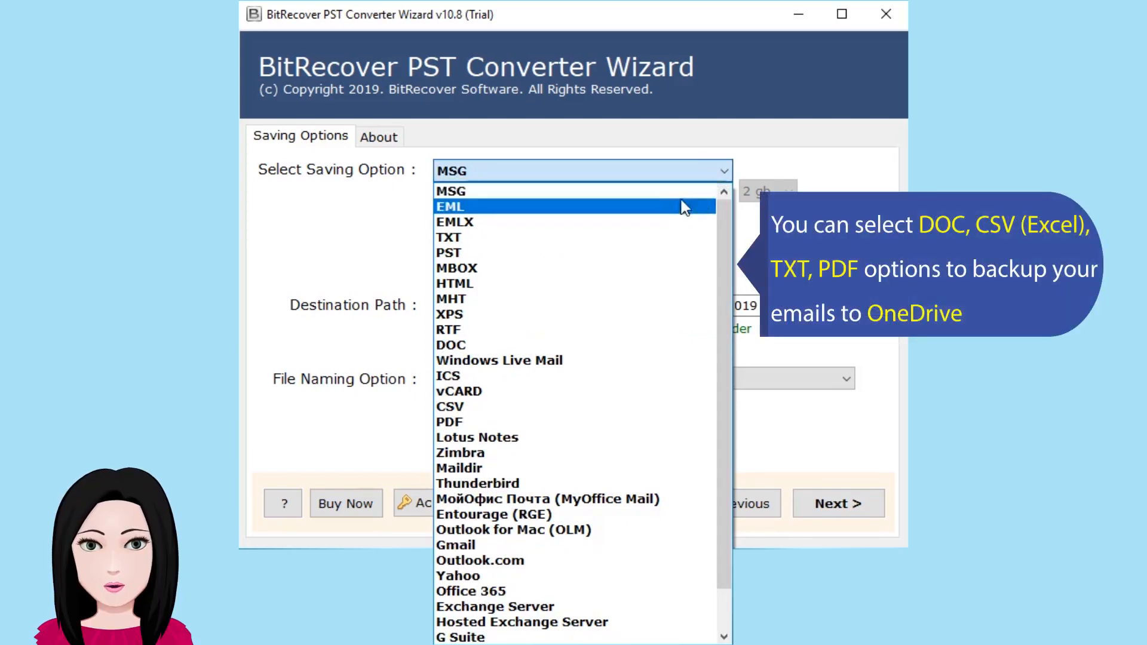
pyautogui.moveTo(618, 344)
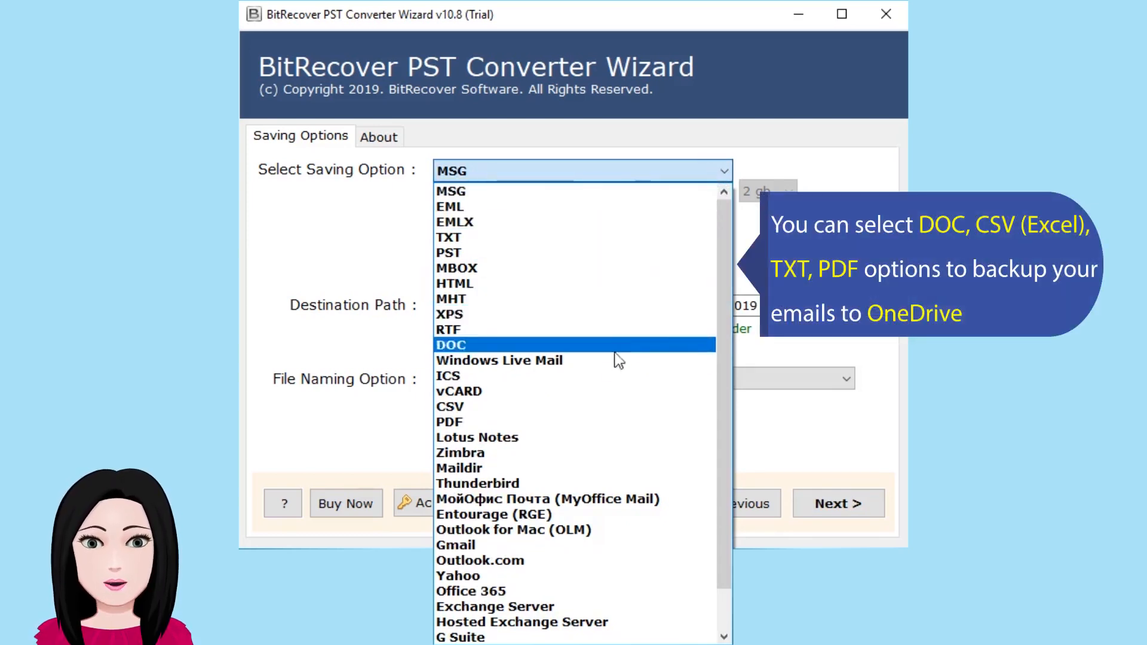
pyautogui.moveTo(585, 421)
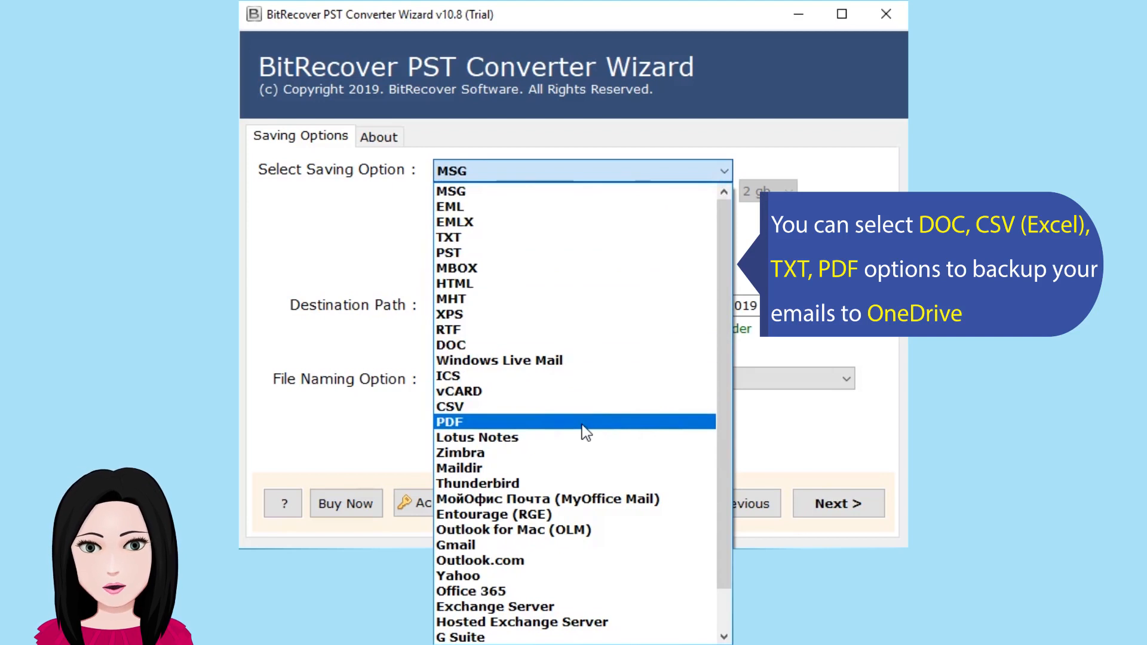
pyautogui.moveTo(585, 330)
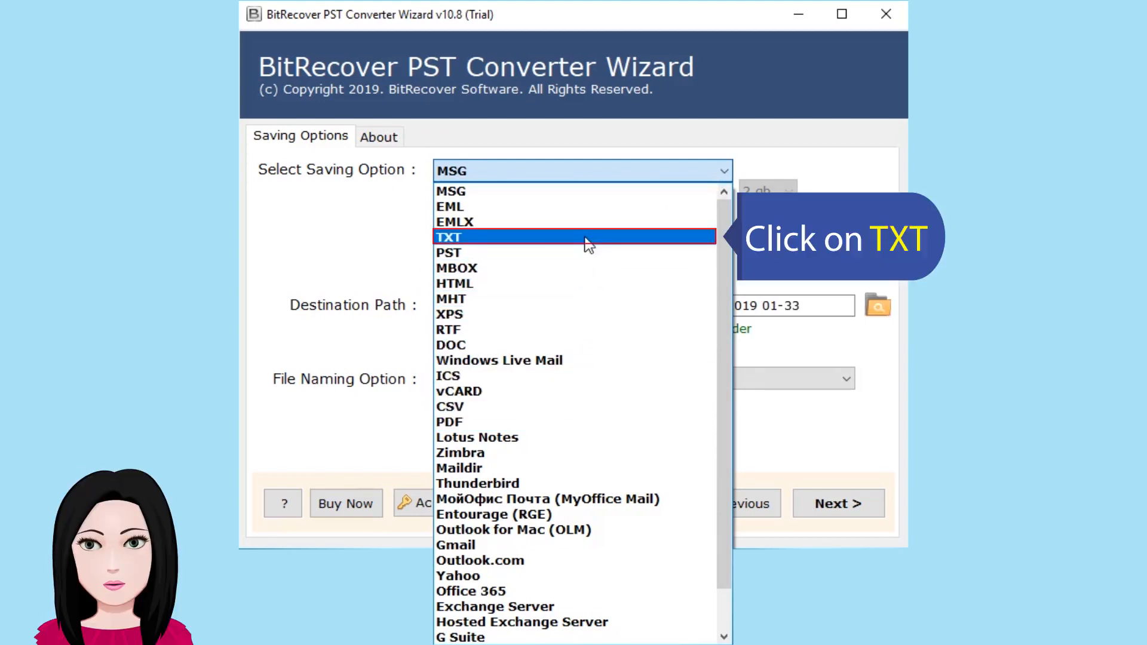
pyautogui.click(448, 236)
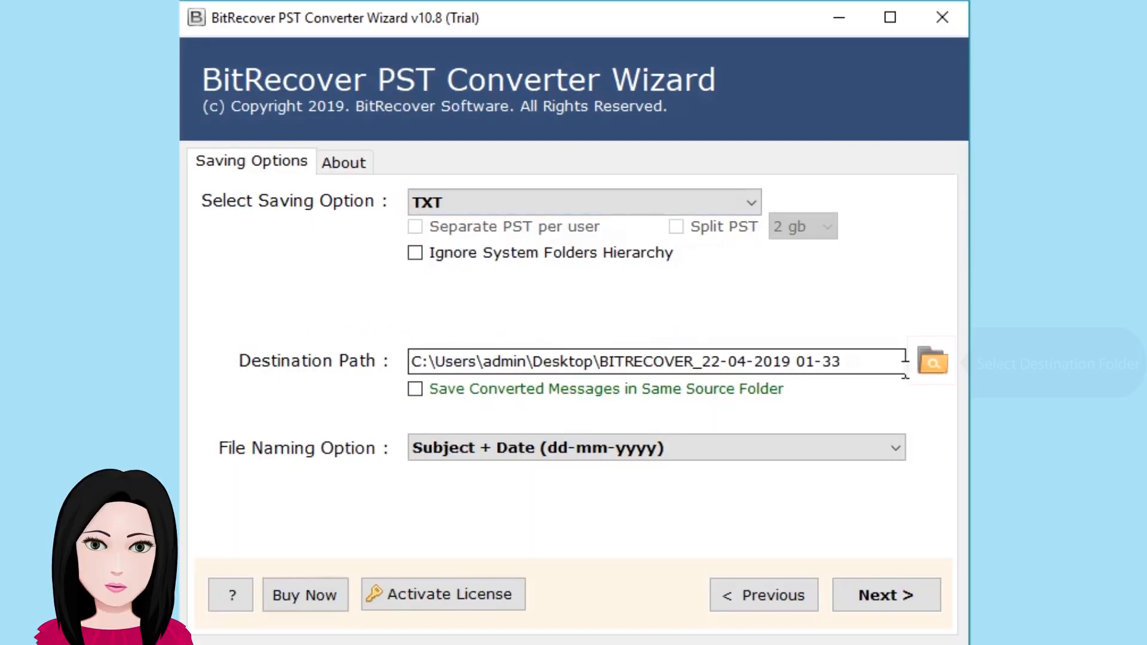
pyautogui.moveTo(932, 362)
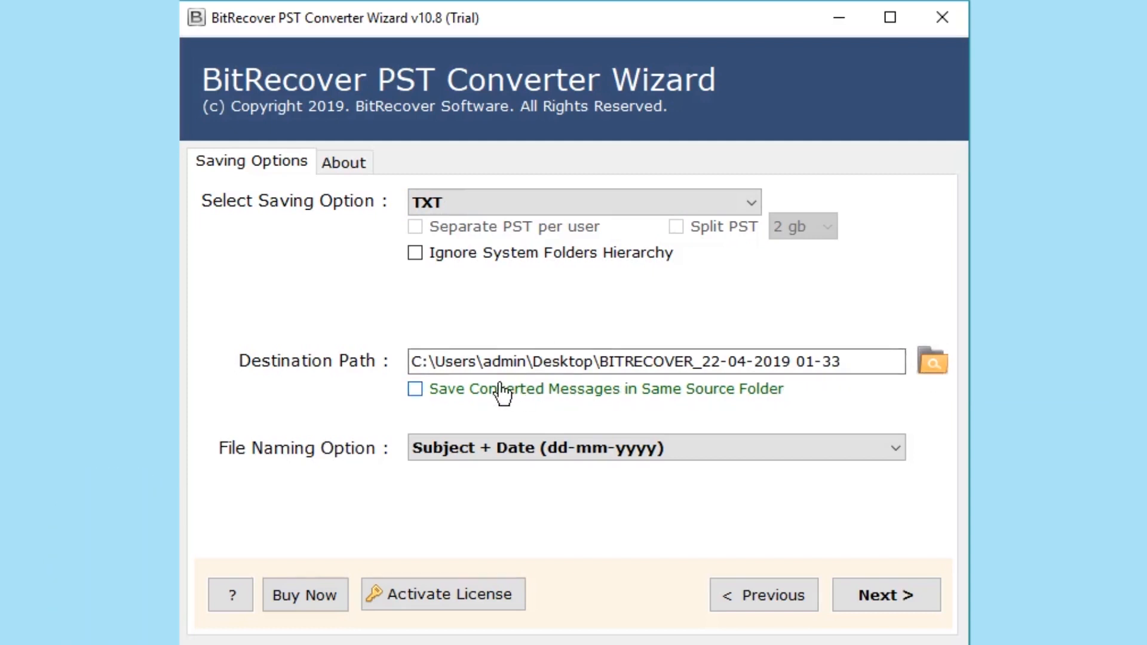
pyautogui.click(416, 388)
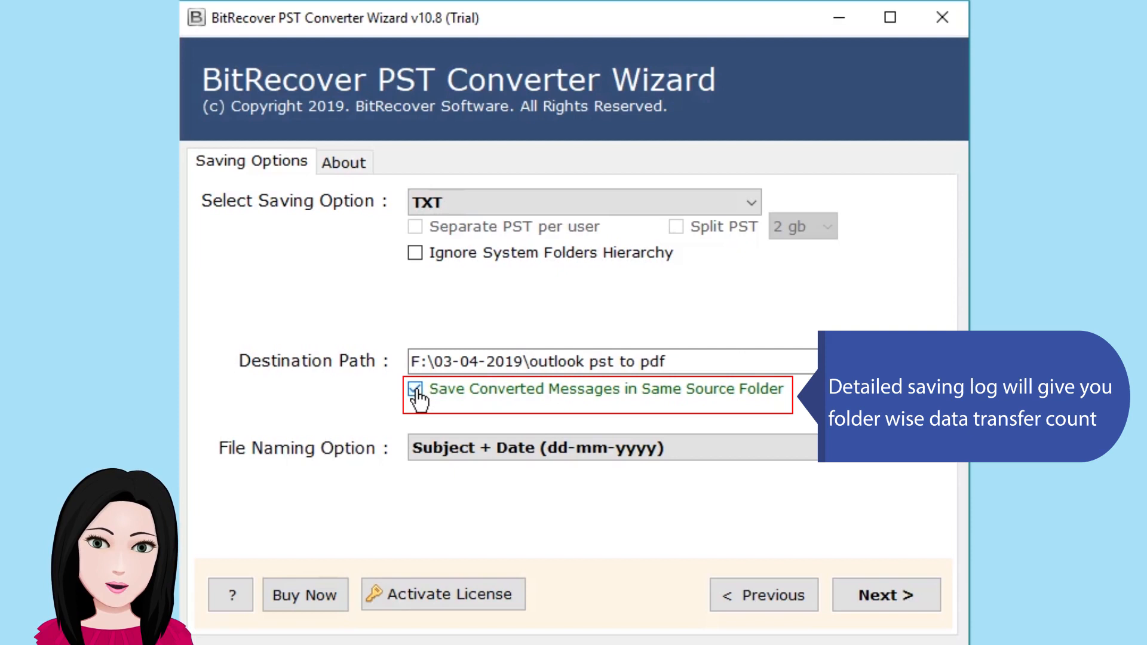
pyautogui.click(414, 389)
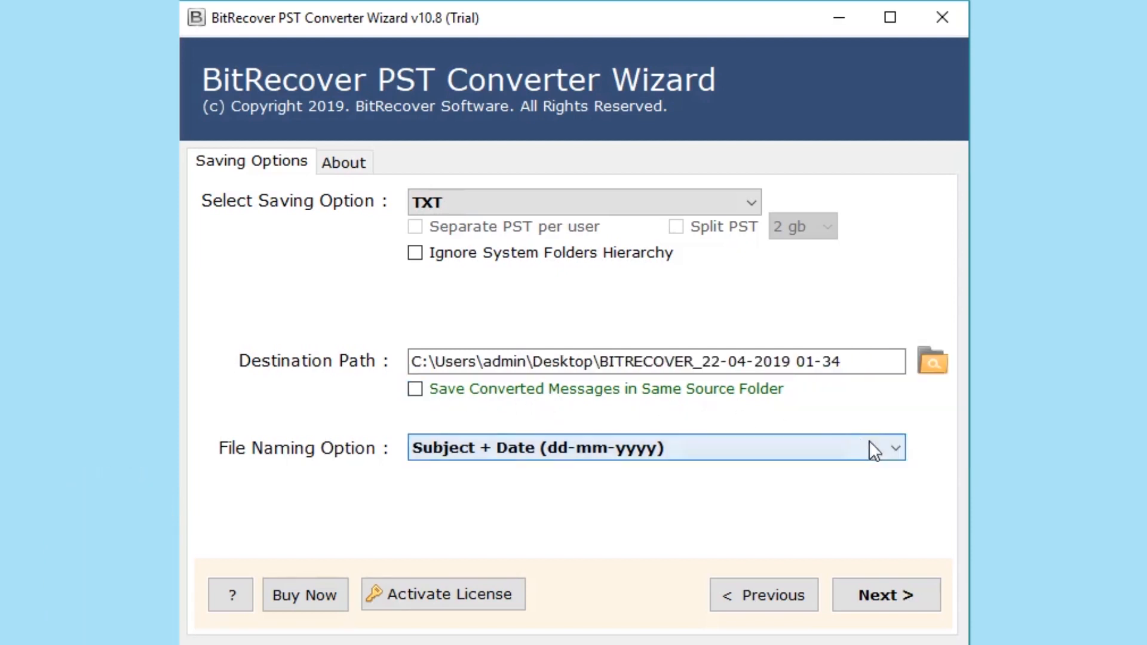
# Keep Subject + Date (dd-mm-yyyy) file naming and proceed to start the conversion
pyautogui.click(894, 448)
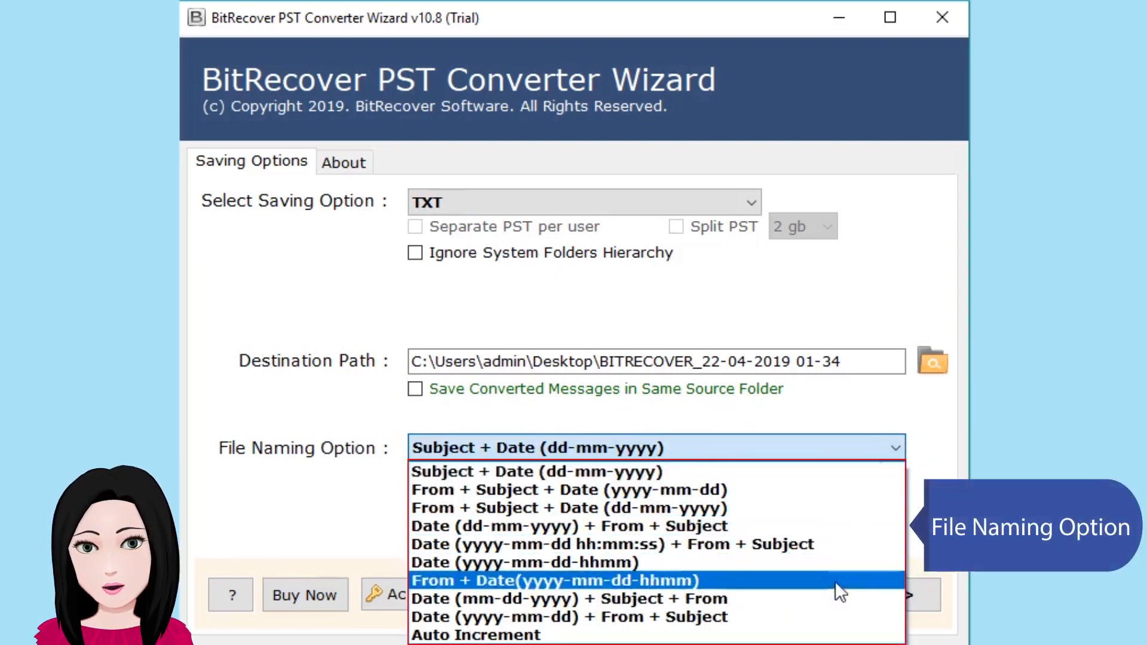
pyautogui.moveTo(809, 490)
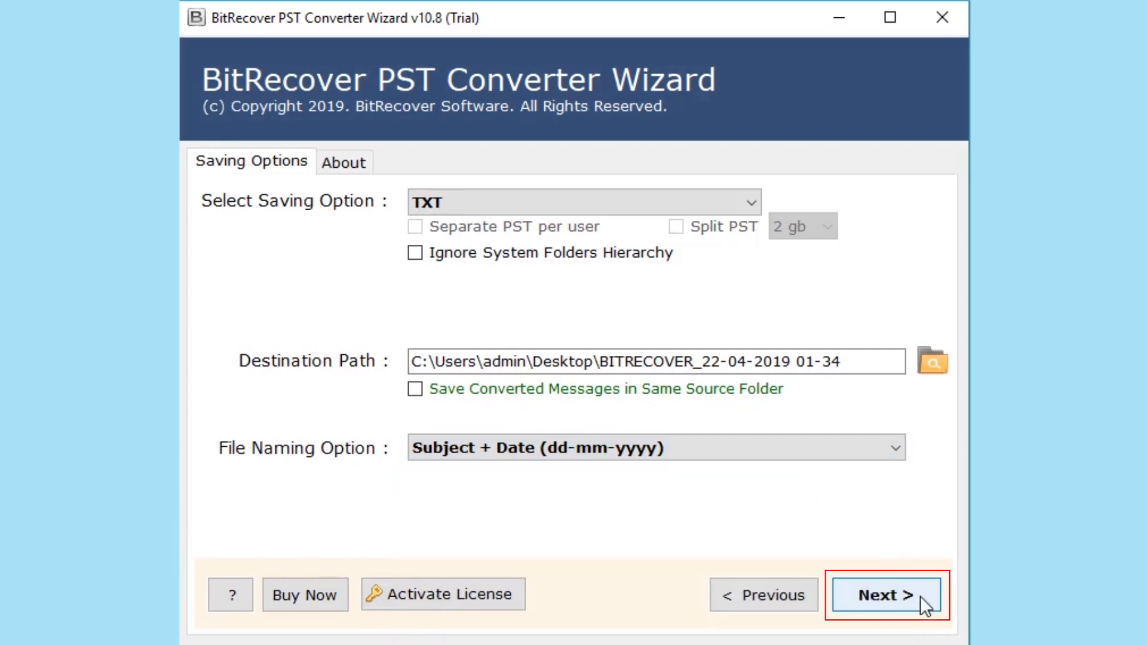
pyautogui.click(886, 594)
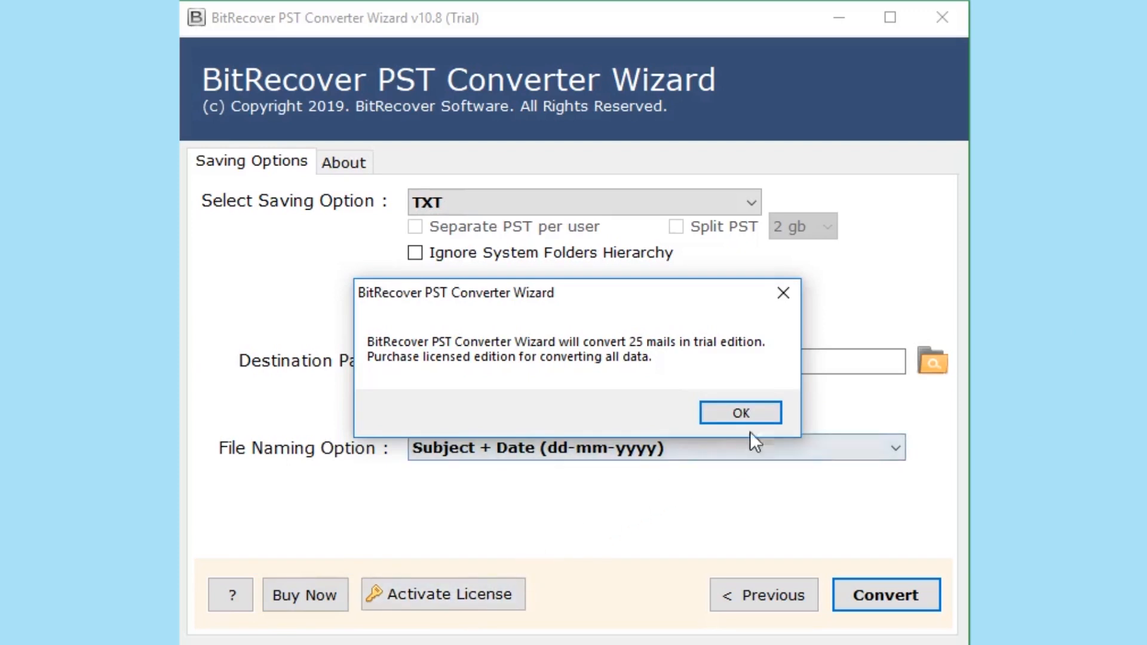
# Accept the 25-mail trial limit, then browse the converted Outlook Data.pst folders in File Explorer
pyautogui.click(740, 412)
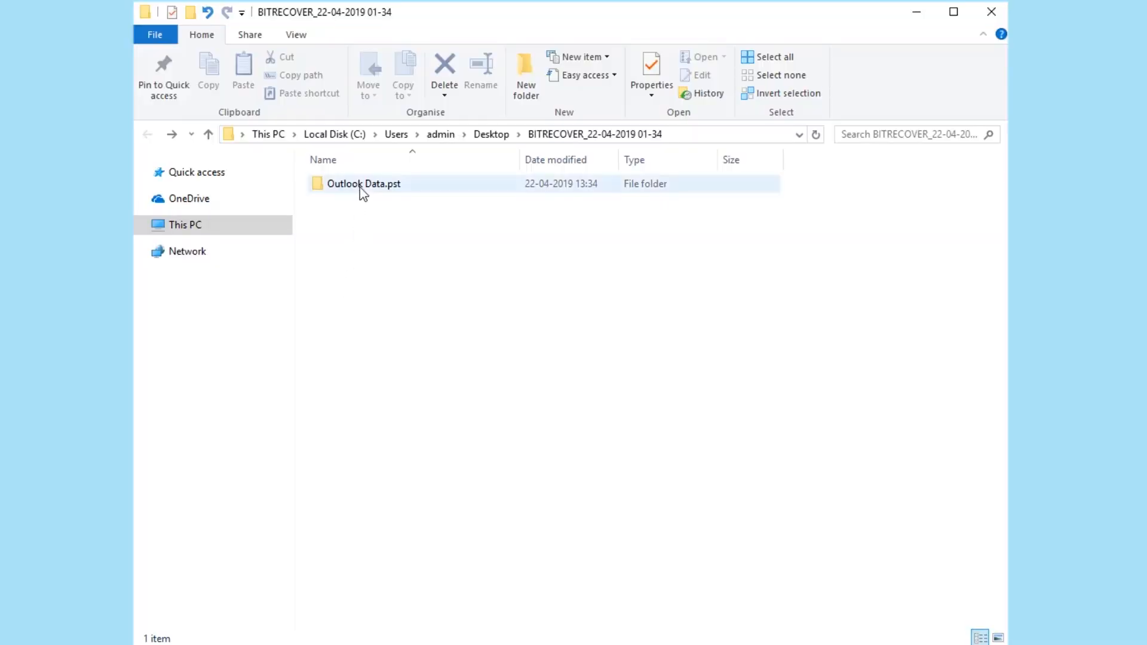
pyautogui.doubleClick(363, 184)
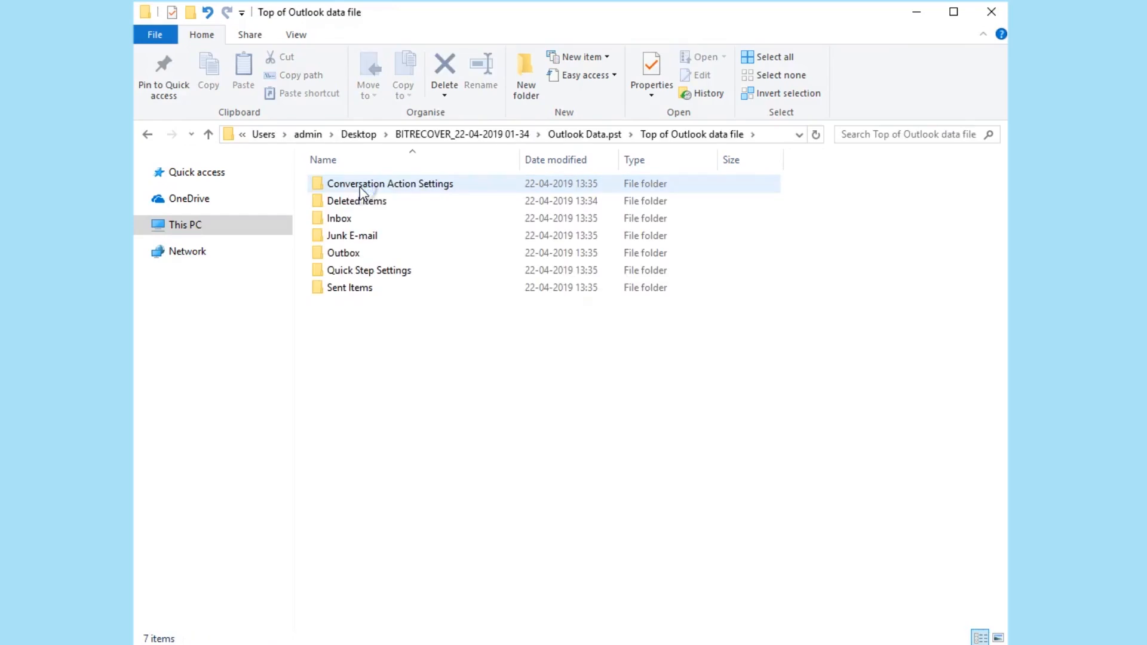
pyautogui.doubleClick(338, 218)
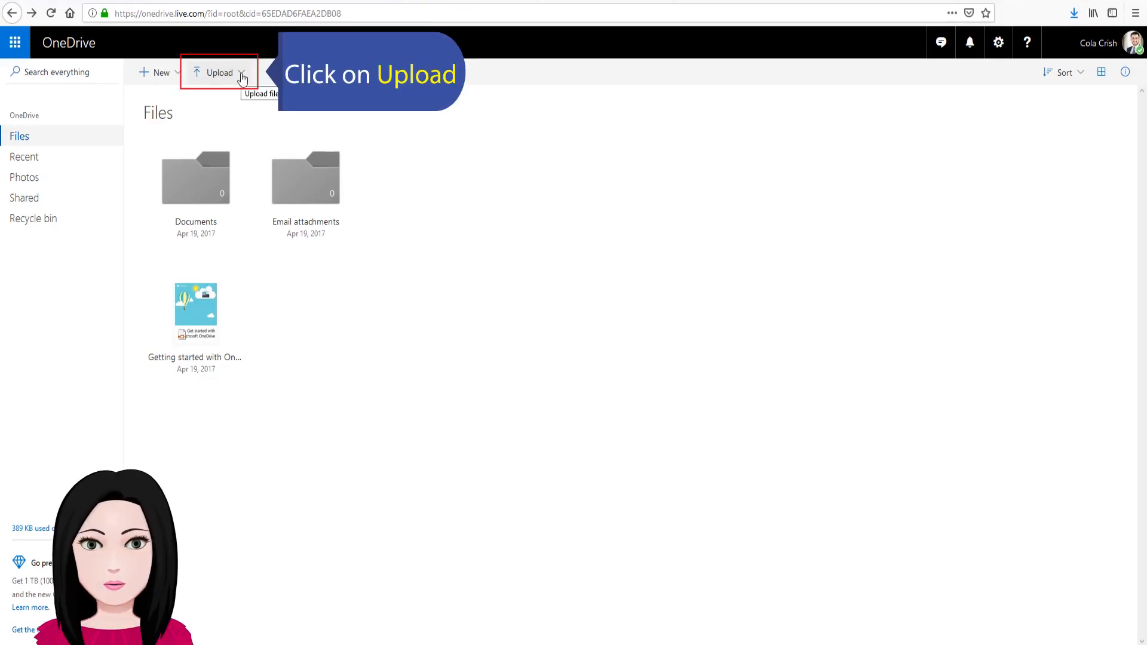
# Upload the Outlook Data.pst folder to OneDrive Files via Upload > Folder
pyautogui.click(219, 73)
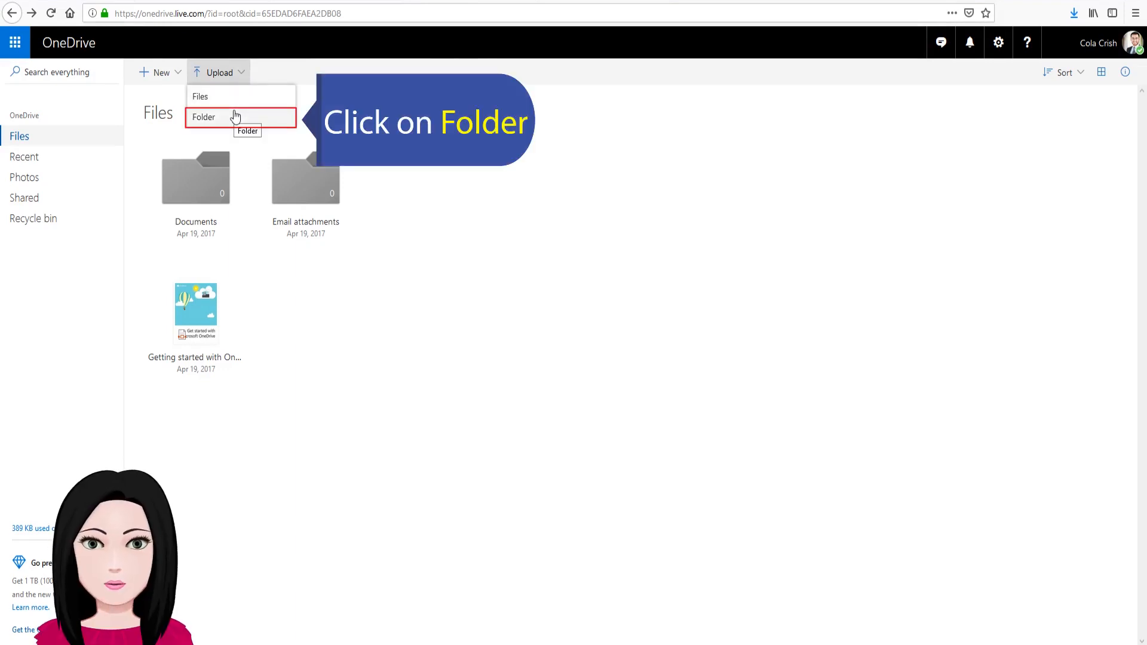
pyautogui.click(204, 116)
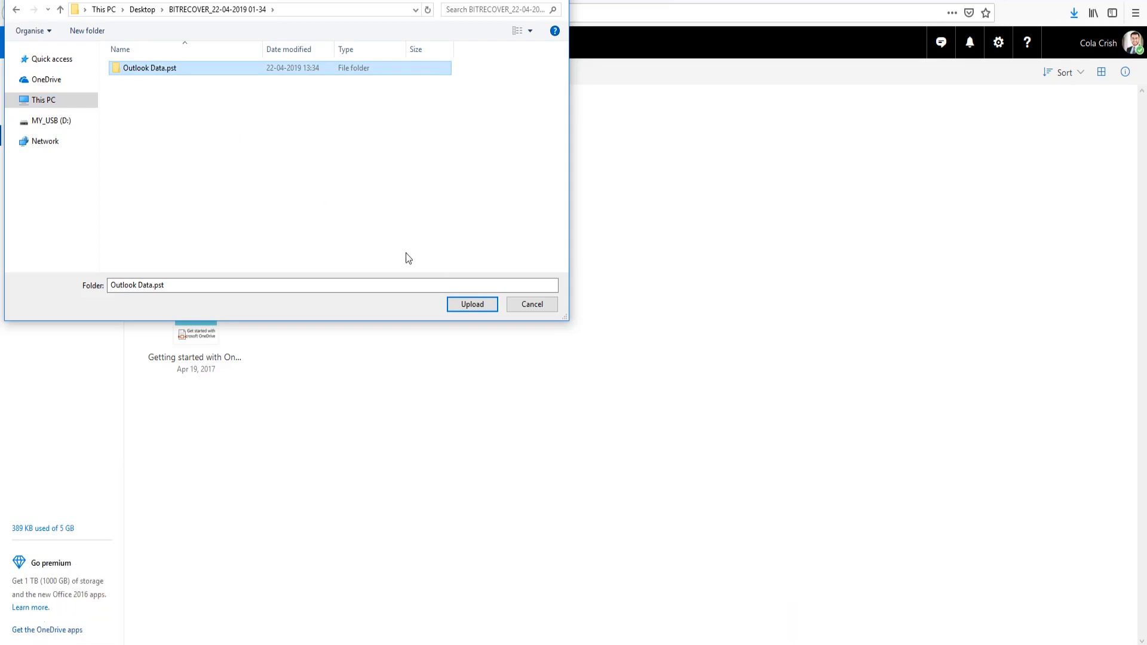
pyautogui.click(472, 304)
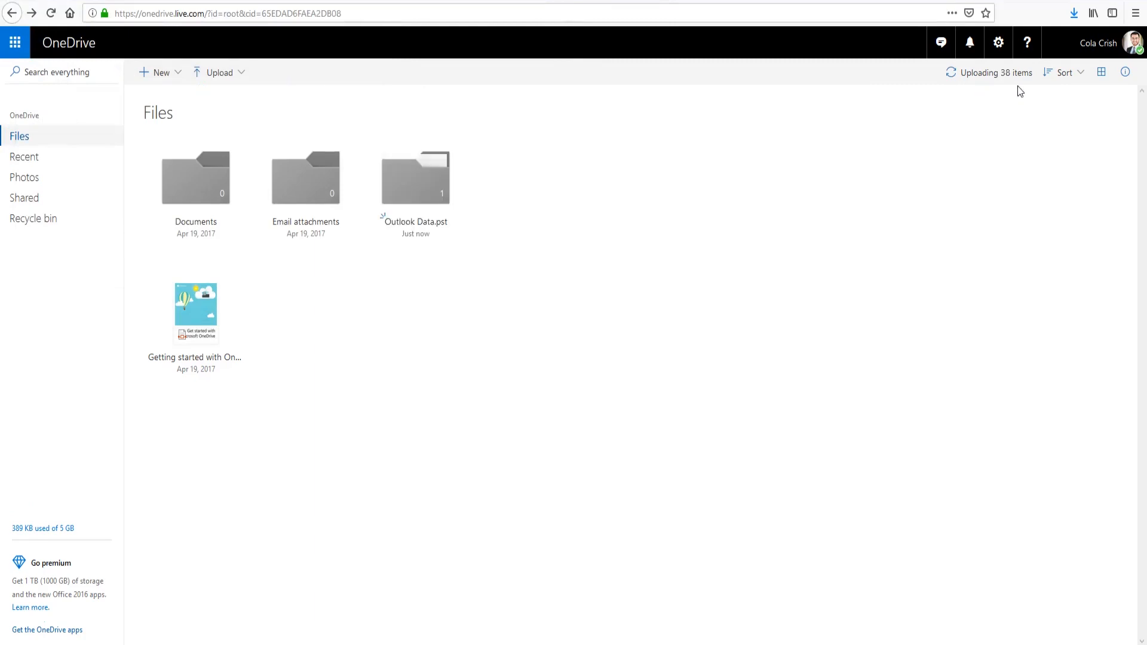
pyautogui.moveTo(1031, 91)
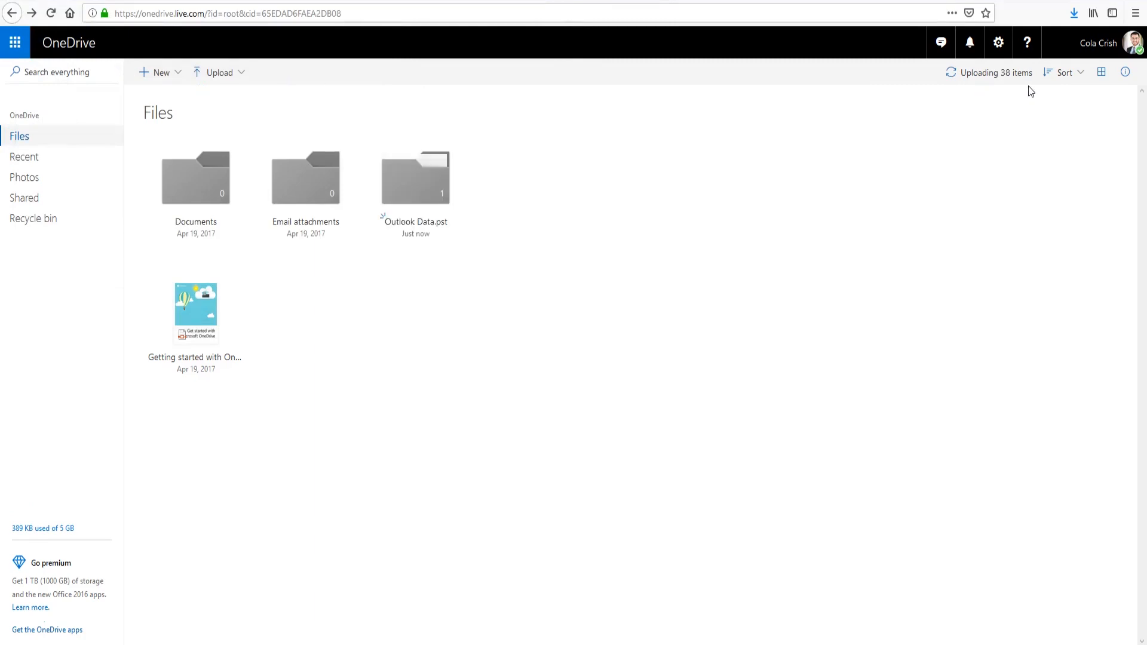
pyautogui.moveTo(704, 288)
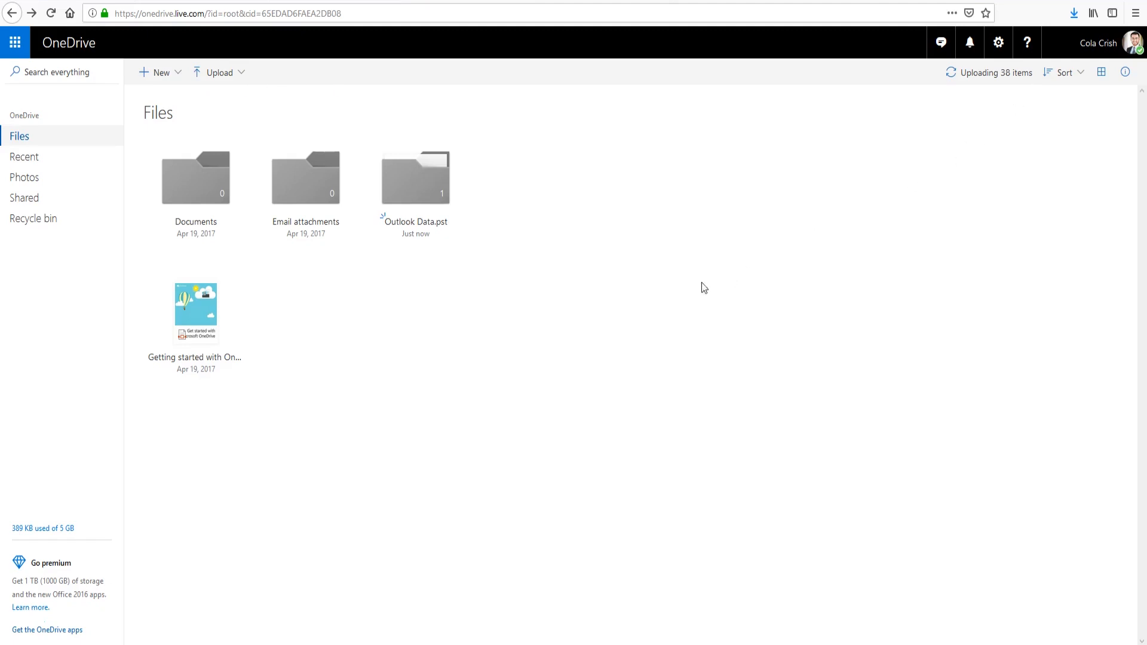